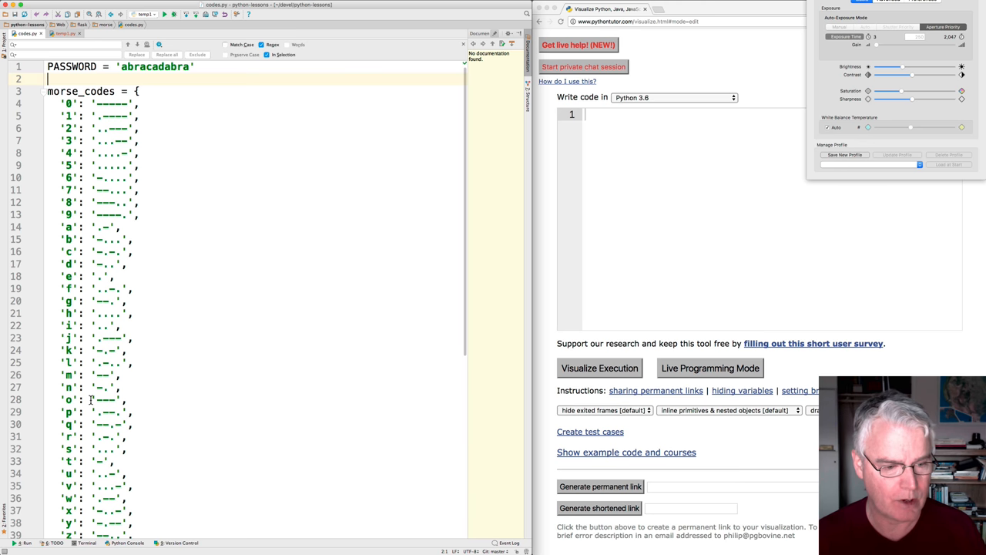
- Write morse_codes as a triple-quoted string listing a .-, b -..., c -.-., d -.. and start a new line
{"action": "scroll", "scroll_direction": "down", "scroll_amount": 3}
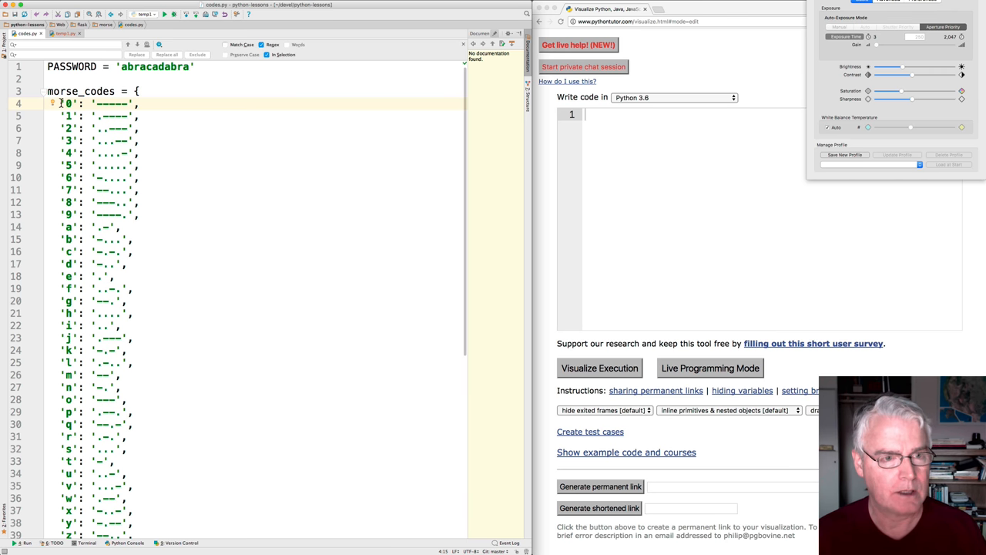
{"action": "scroll", "scroll_direction": "down", "scroll_amount": 3}
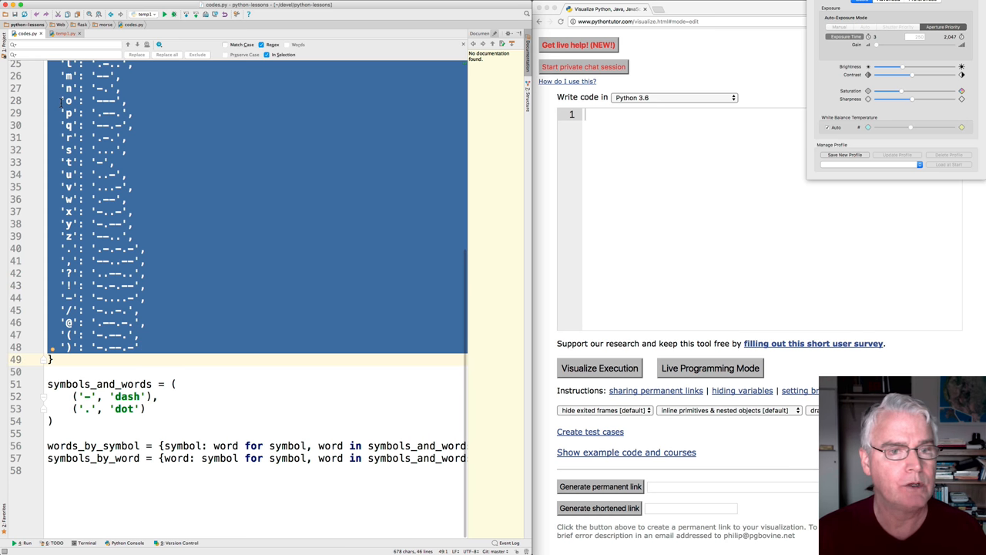
{"action": "left_click", "coordinate": [61, 45]}
{"action": "type", "text": "[-.]"}
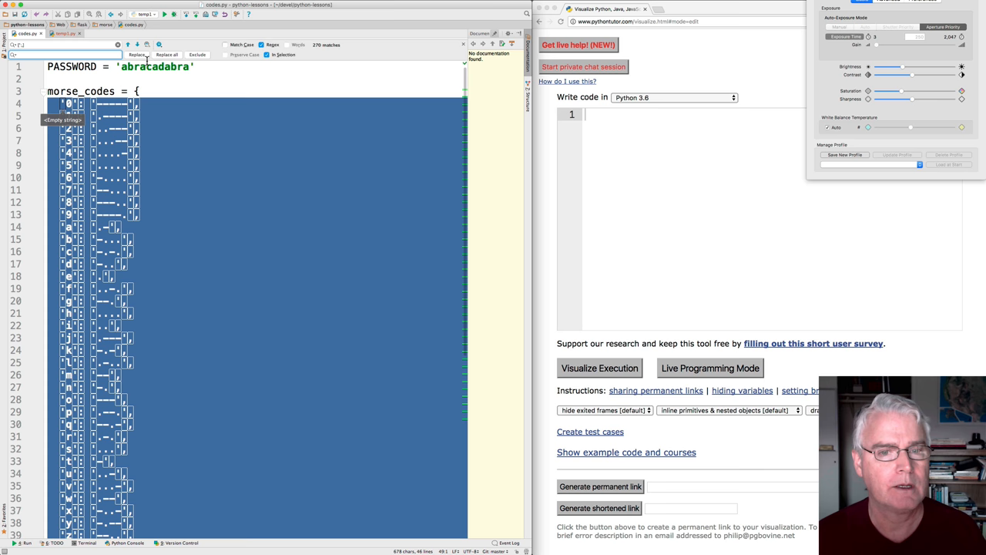
{"action": "left_click", "coordinate": [167, 56]}
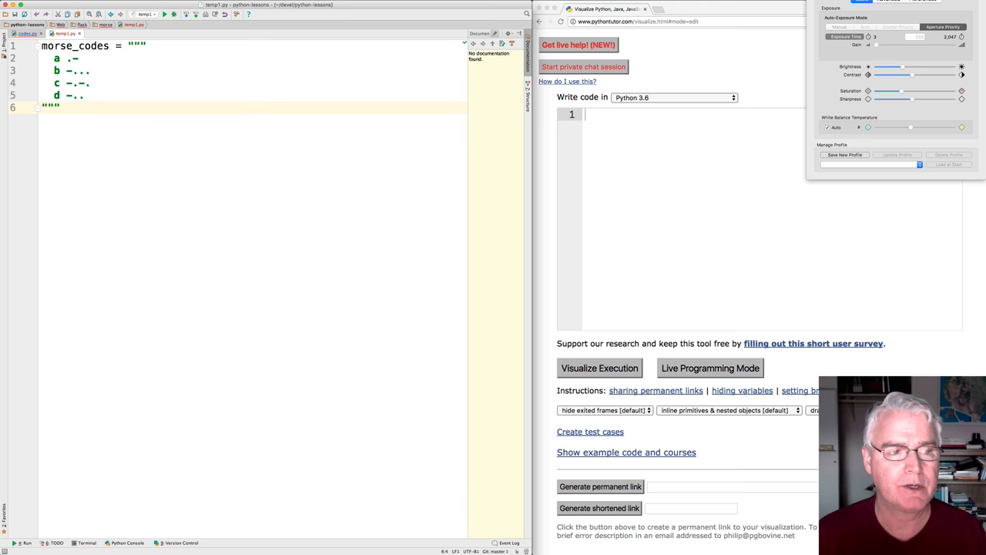
{"action": "key", "text": "enter"}
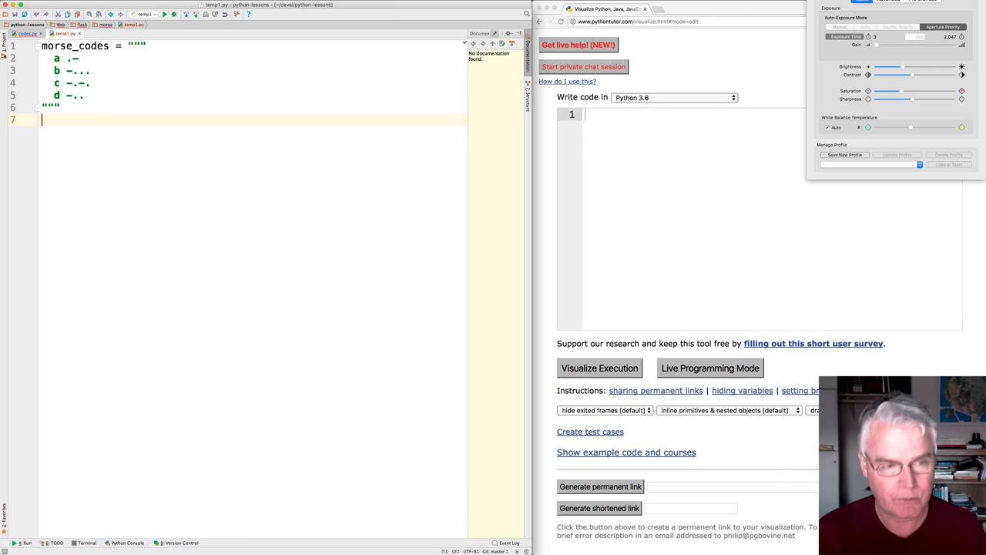
- Add lines = morse_codes.split("\n") and print(lines), then run to output the list of code lines
{"action": "type", "text": "lines = morse_codes"}
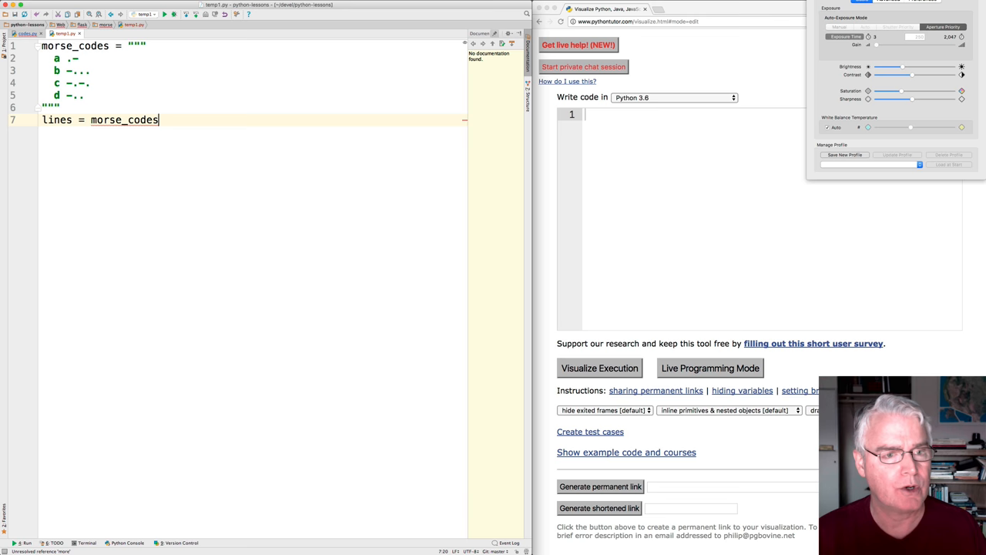
{"action": "type", "text": ".split("}
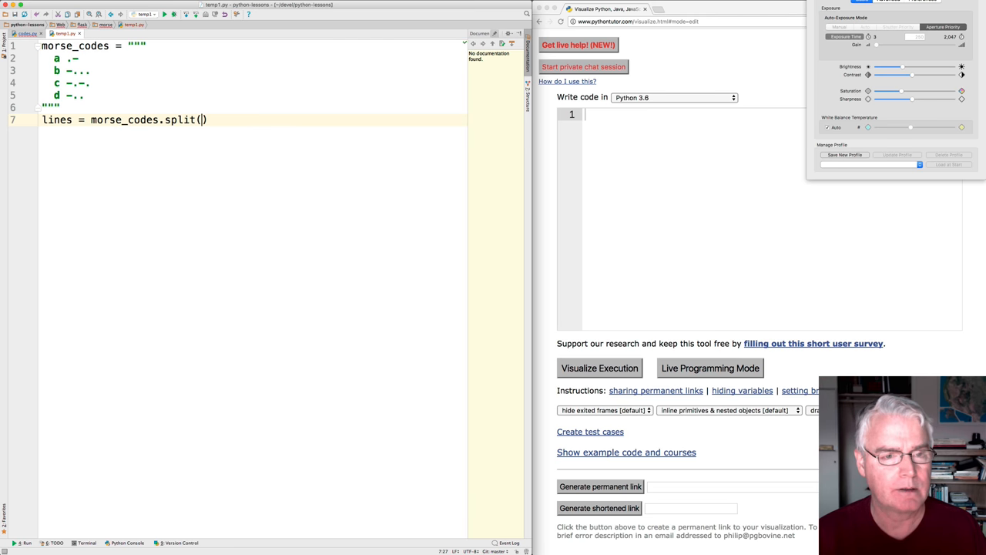
{"action": "type", "text": "\"\\n\""}
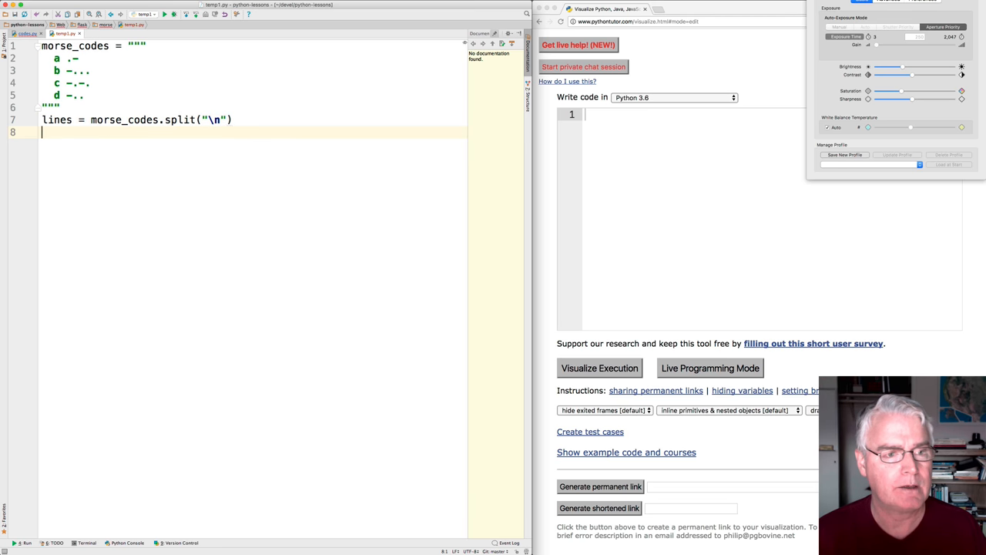
{"action": "type", "text": "print(lines"}
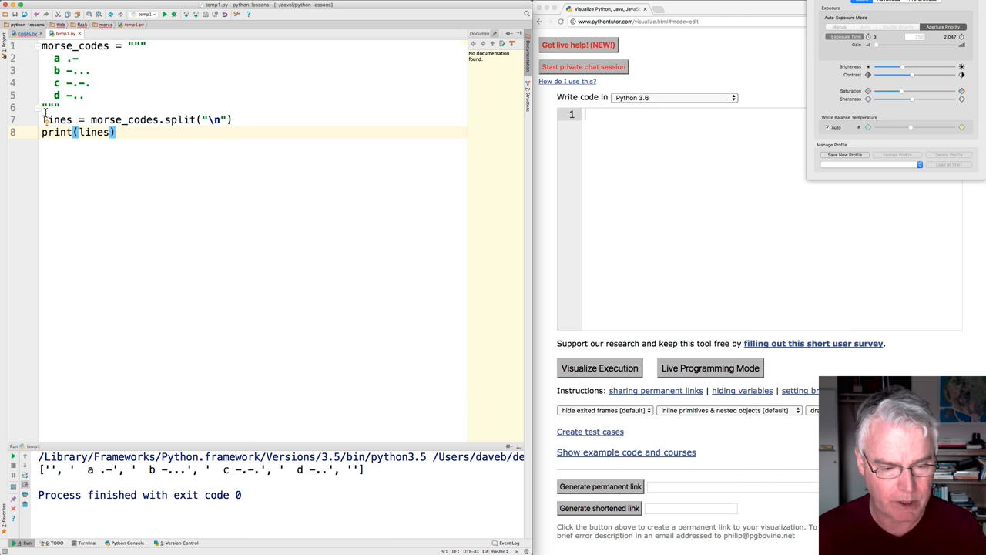
{"action": "mouse_move", "coordinate": [70, 448]}
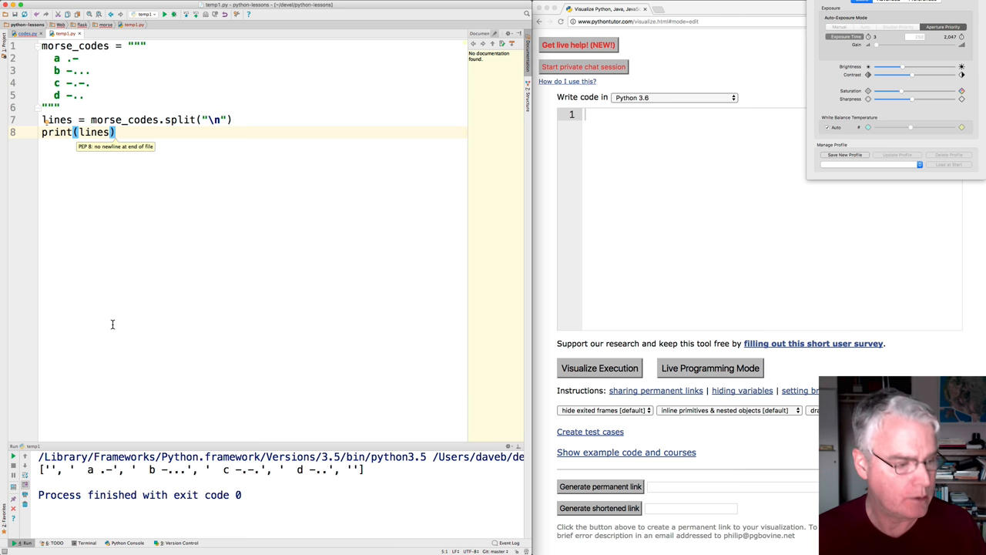
{"action": "mouse_move", "coordinate": [56, 120]}
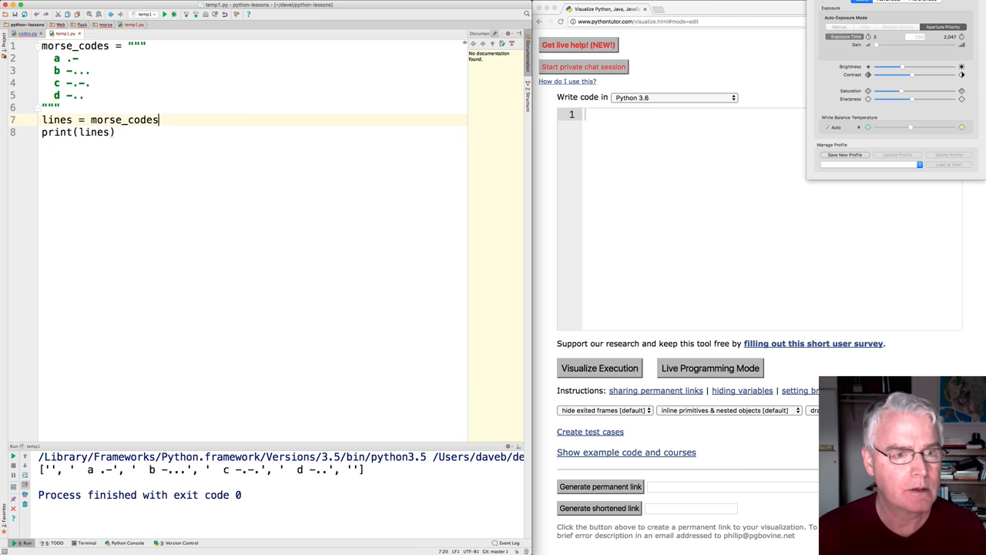
- Chain .split("\n") onto the morse_codes string and print morse_codes instead of lines
{"action": "type", "text": ".split(\"\\n\")"}
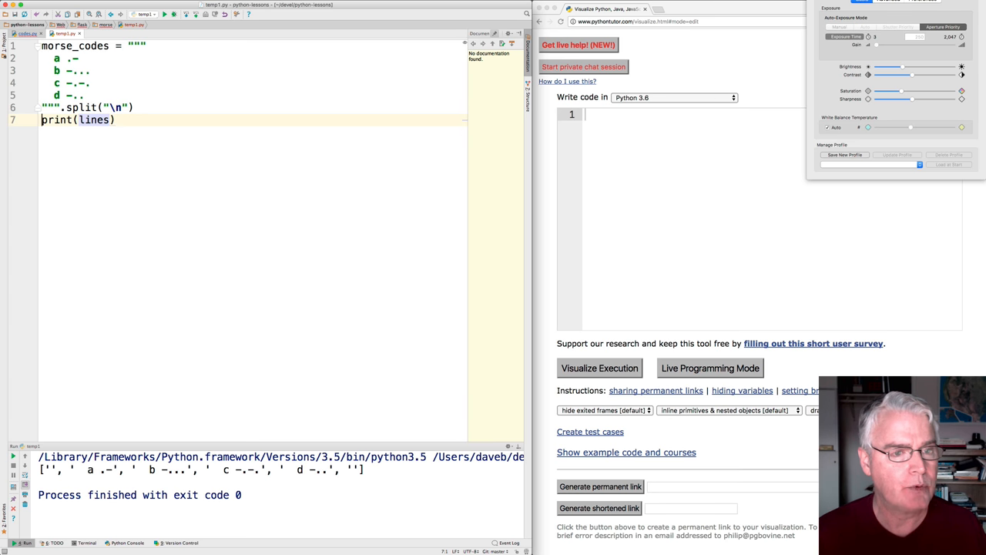
{"action": "type", "text": "morse_"}
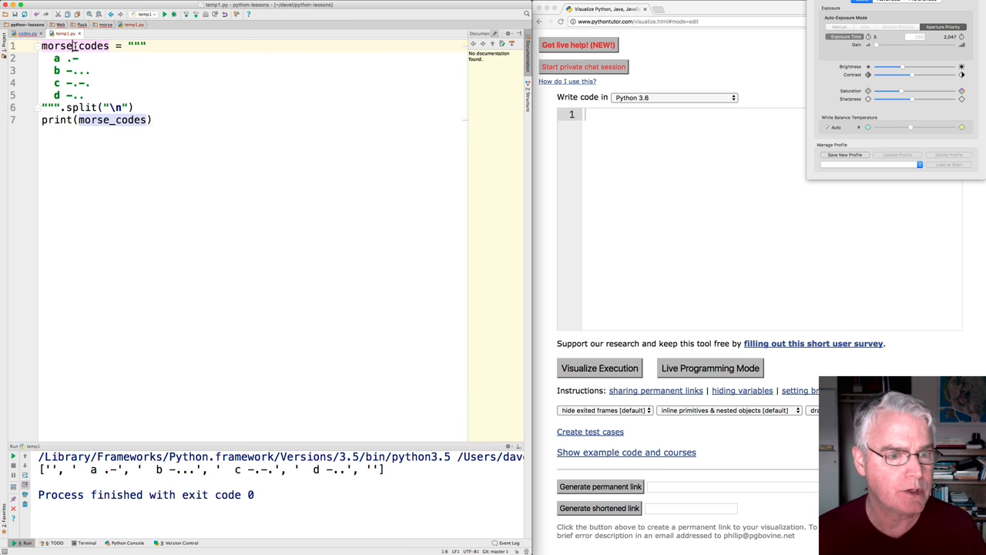
- Rename the variable morse_codes to codes everywhere via Refactor > Rename
{"action": "type", "text": "code"}
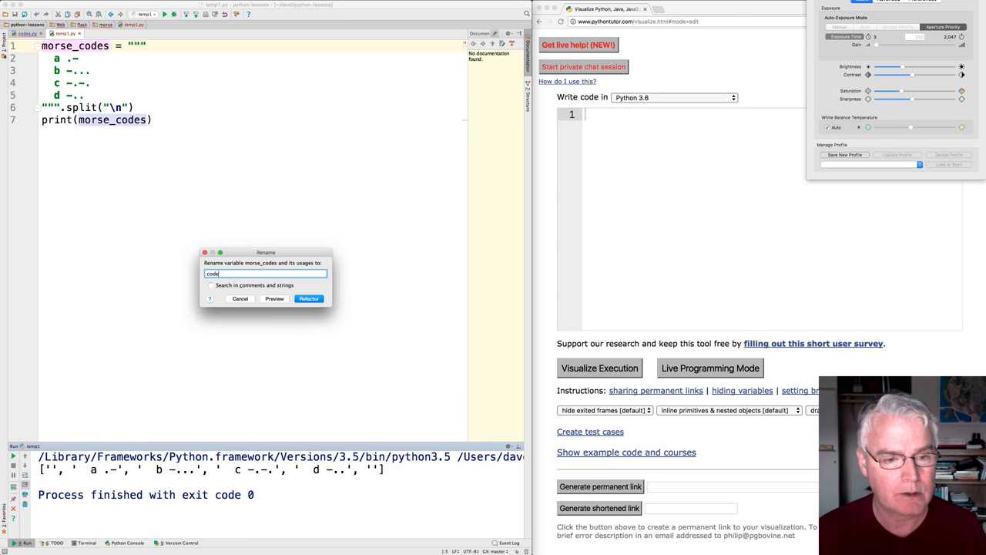
{"action": "left_click", "coordinate": [308, 299]}
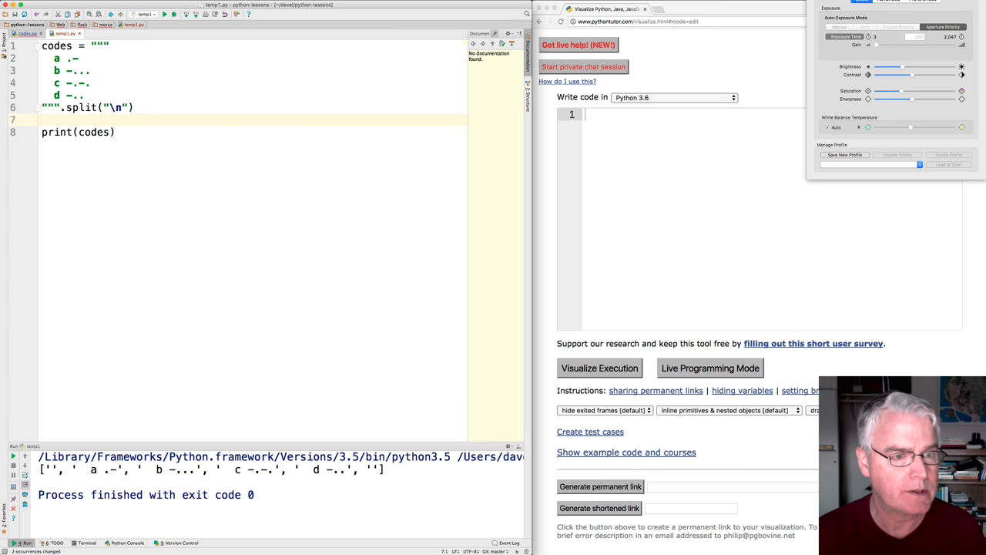
- Add sc = [line.split(' ') for line in codes] to split each line on spaces
{"action": "type", "text": "s"}
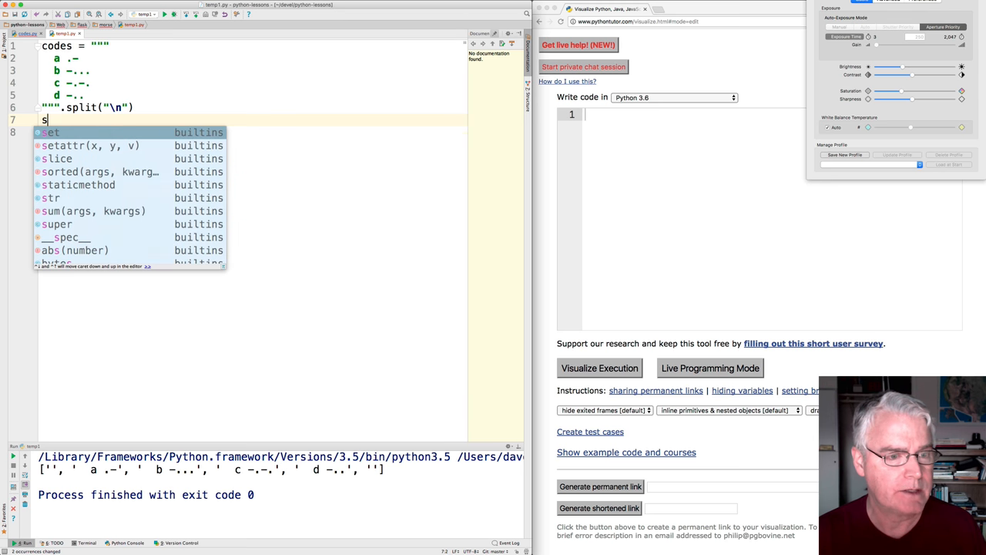
{"action": "type", "text": "c ="}
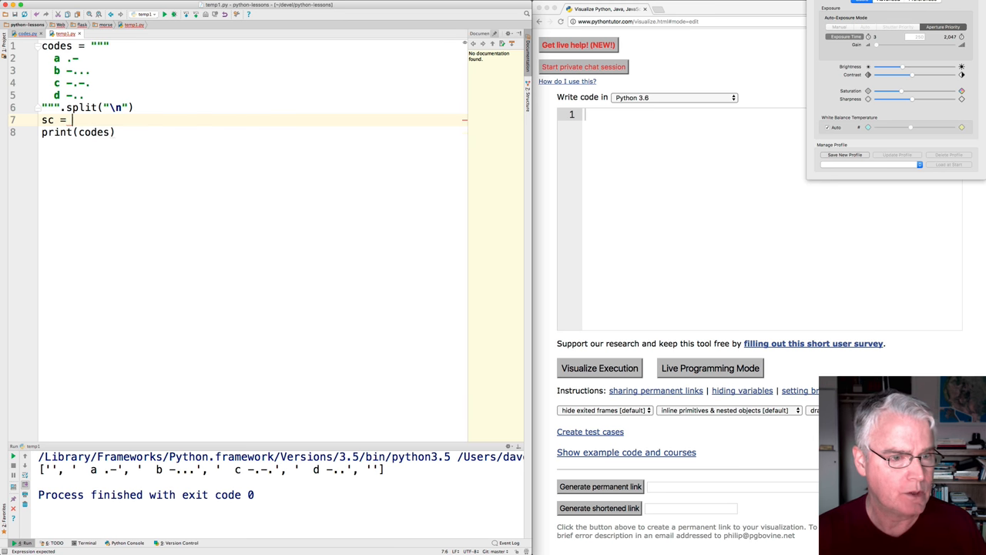
{"action": "type", "text": "[]"}
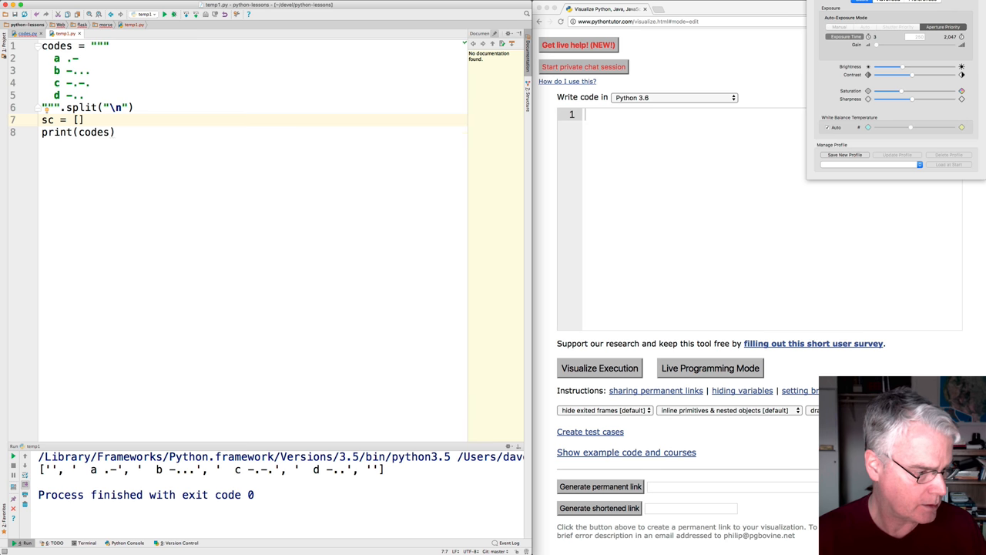
{"action": "type", "text": "1"}
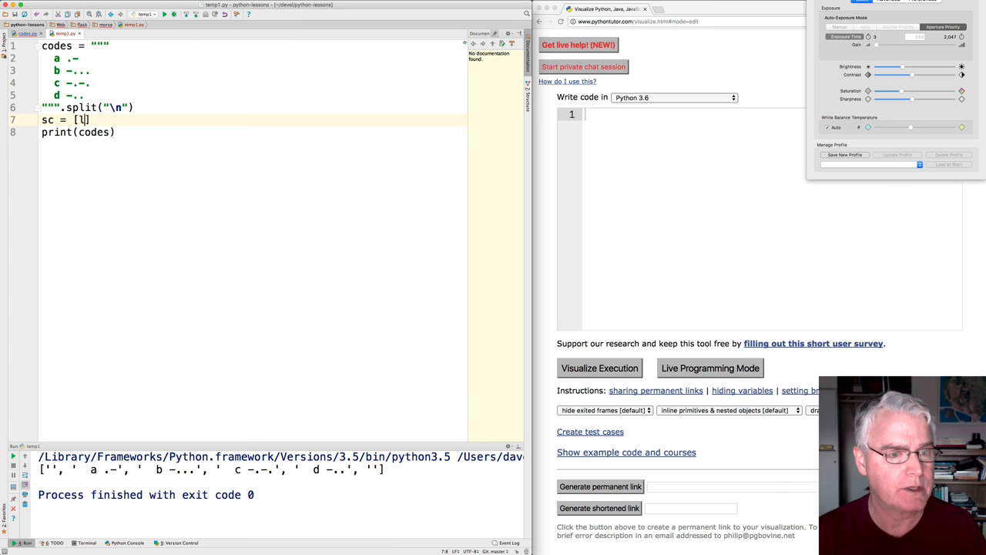
{"action": "type", "text": "line"}
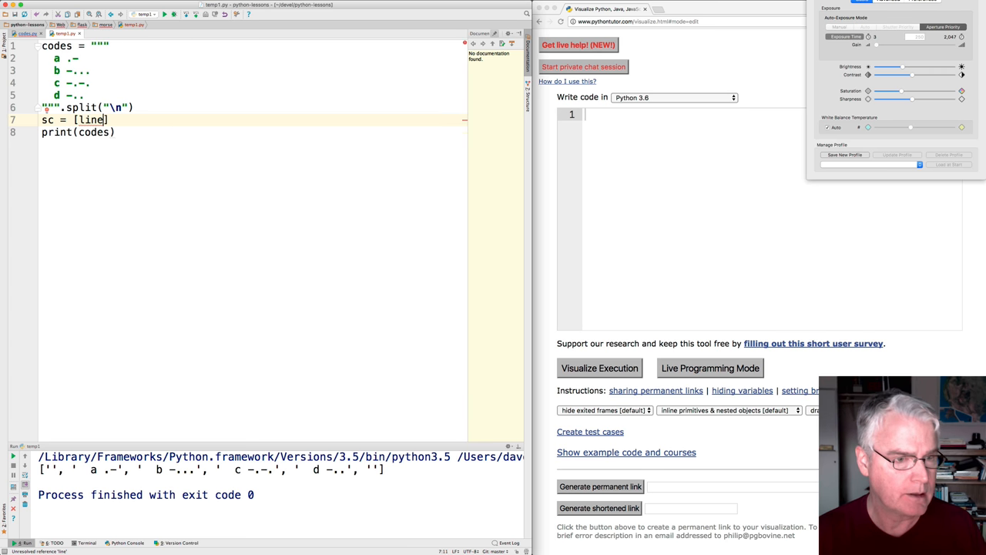
{"action": "type", "text": ".split"}
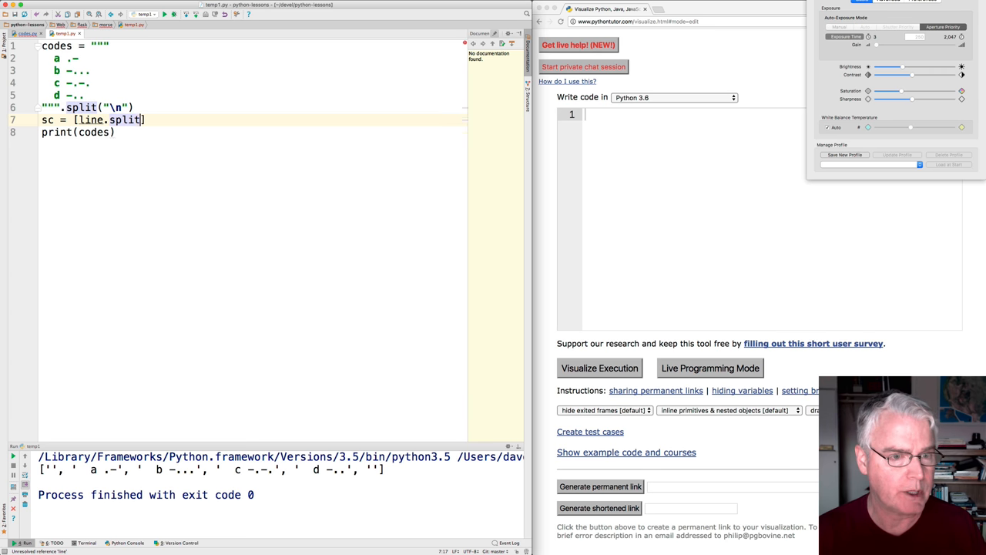
{"action": "type", "text": "' ')"}
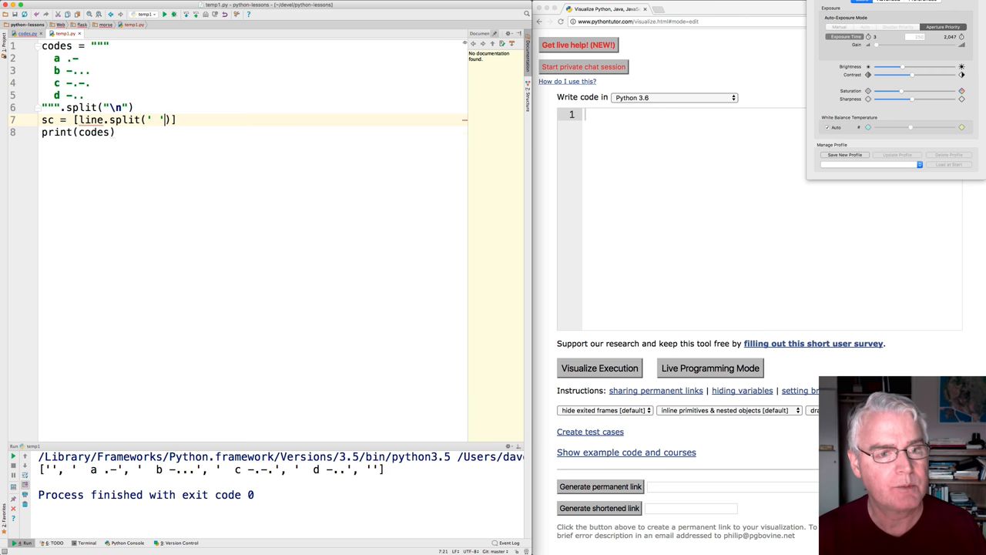
{"action": "type", "text": "for li"}
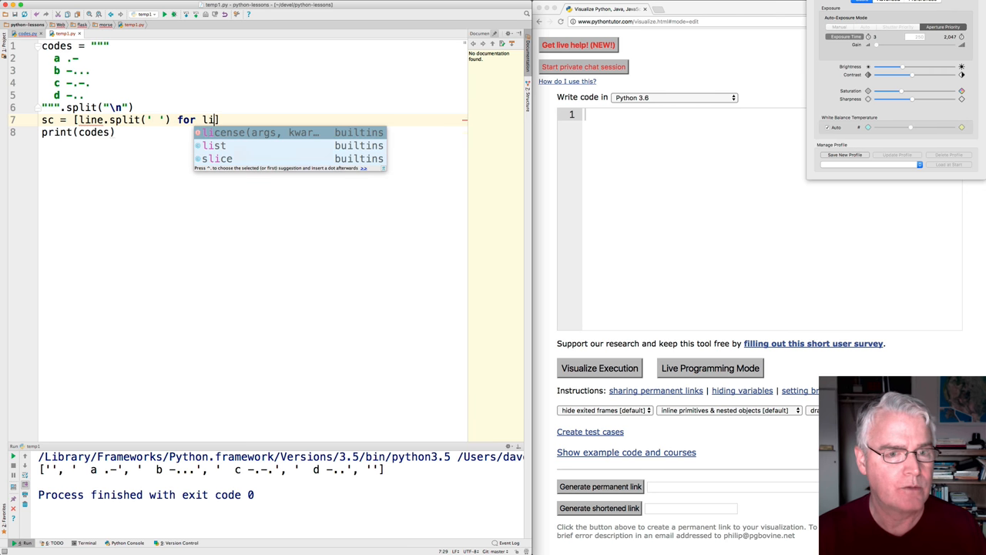
{"action": "type", "text": "ne in"}
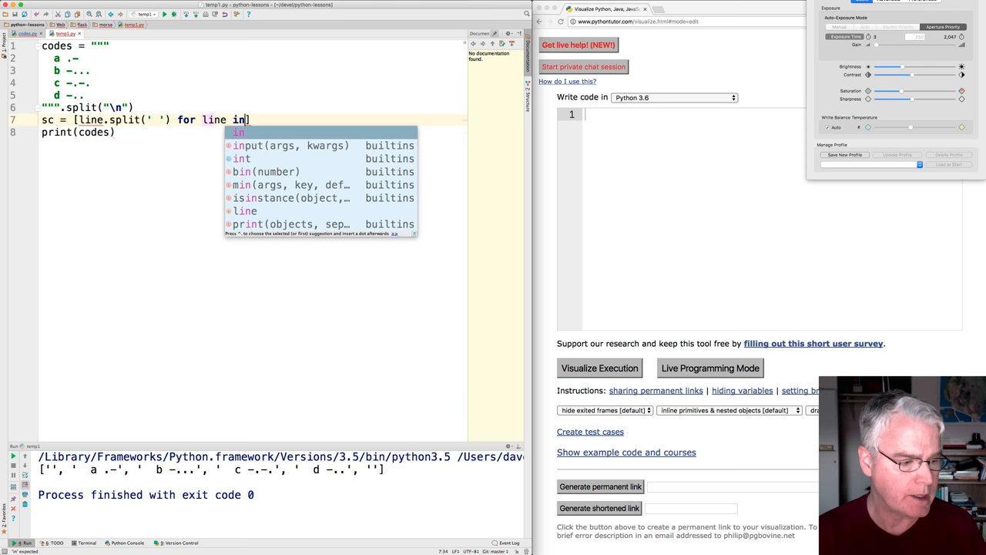
{"action": "type", "text": "codes]"}
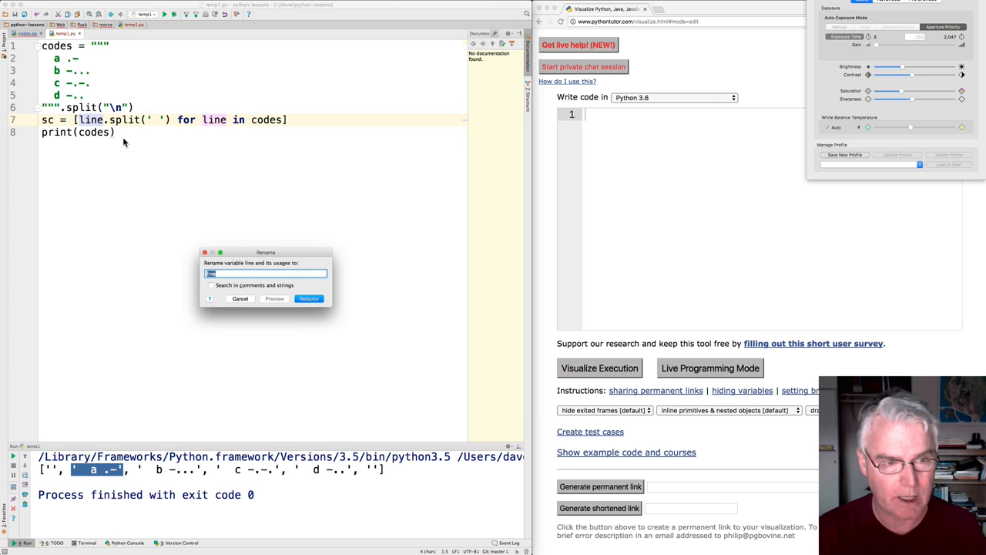
- Rename line to element in the comprehension and print sc, then run the script
{"action": "type", "text": "element"}
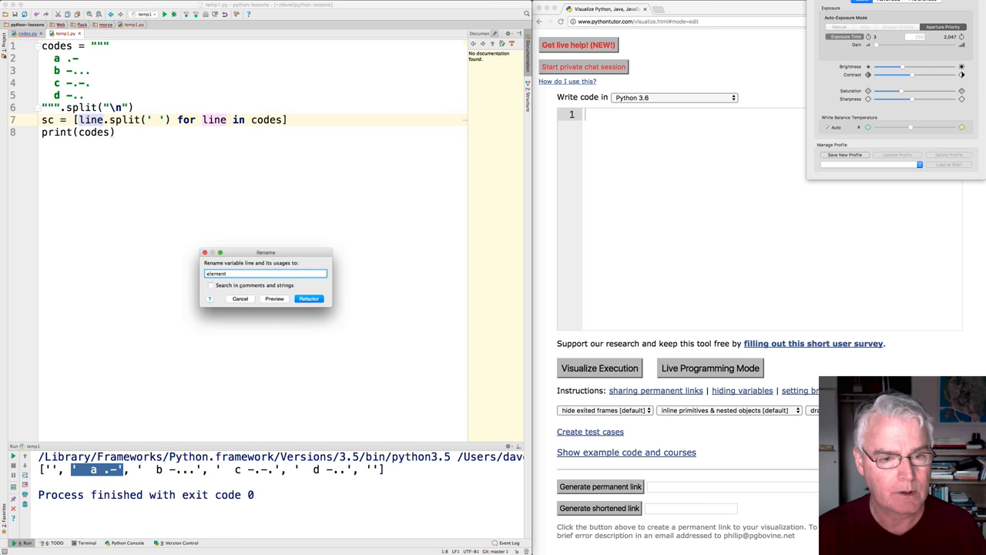
{"action": "left_click", "coordinate": [308, 299]}
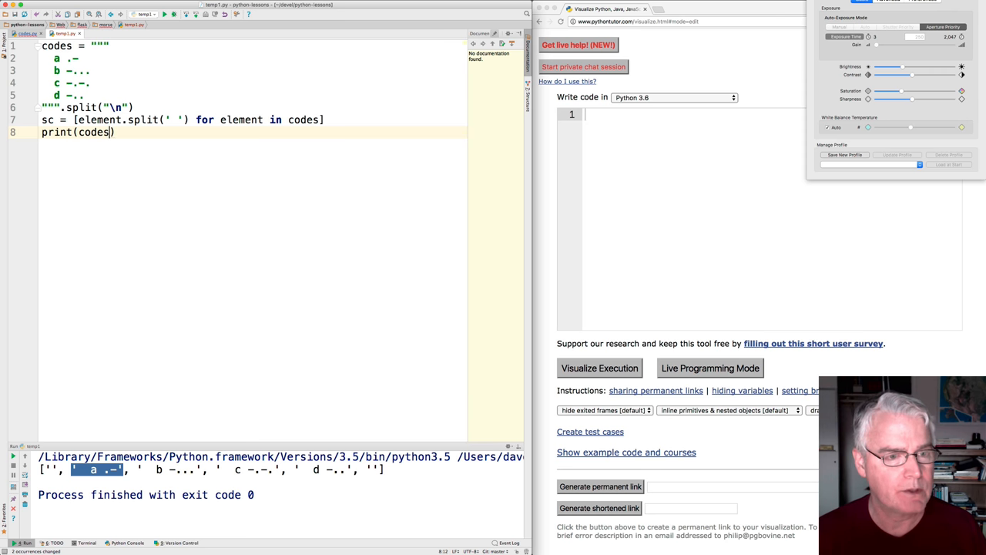
{"action": "type", "text": "sc"}
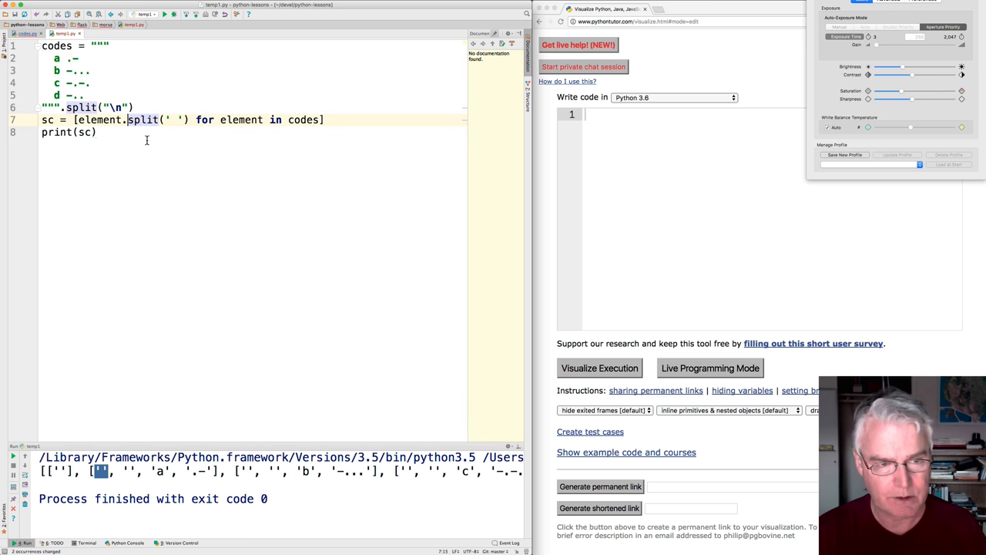
- Strip each element before splitting and rerun to check the output
{"action": "type", "text": "strip("}
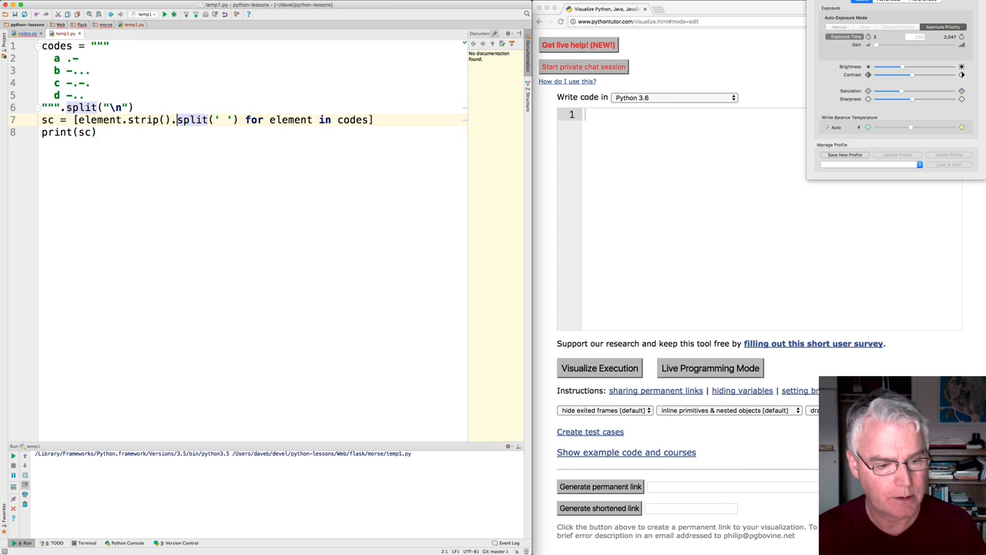
{"action": "left_click", "coordinate": [12, 456]}
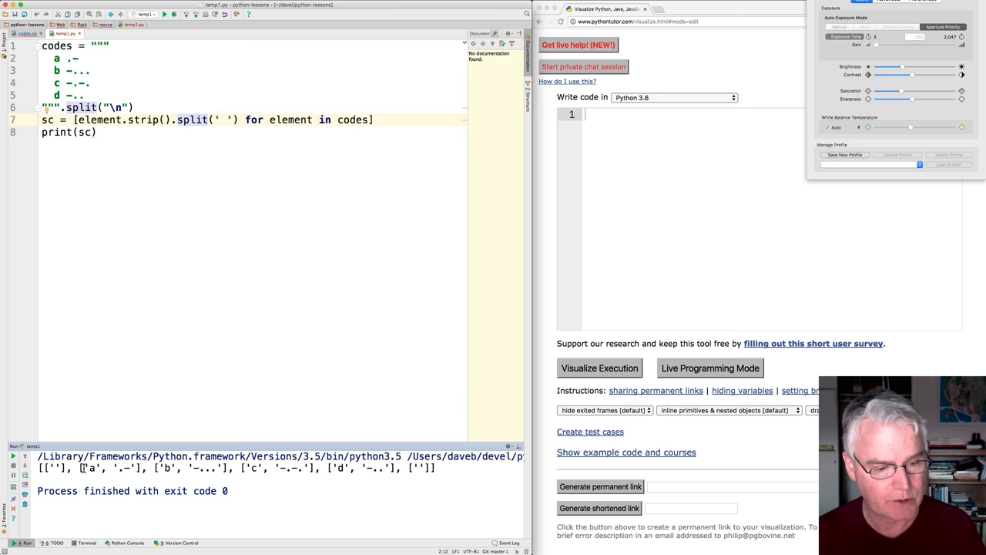
{"action": "double_click", "coordinate": [91, 469]}
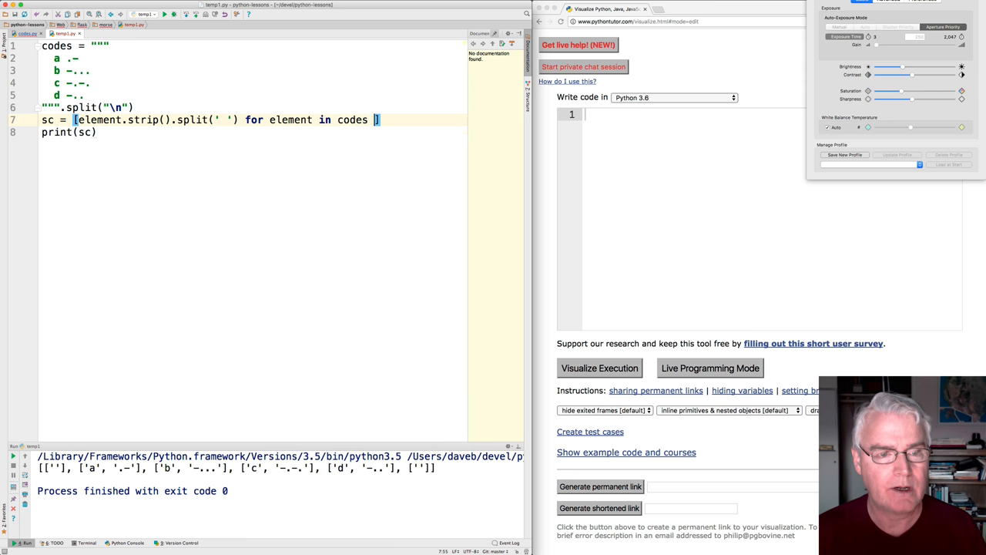
- Filter the comprehension with if element.strip() so blank lines are skipped, and rerun
{"action": "type", "text": "if element"}
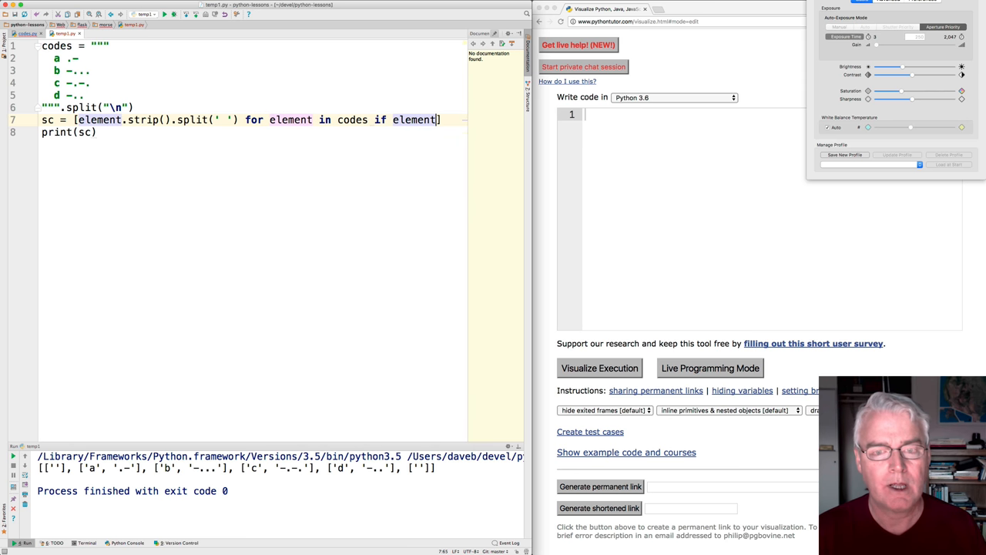
{"action": "type", "text": ".strip("}
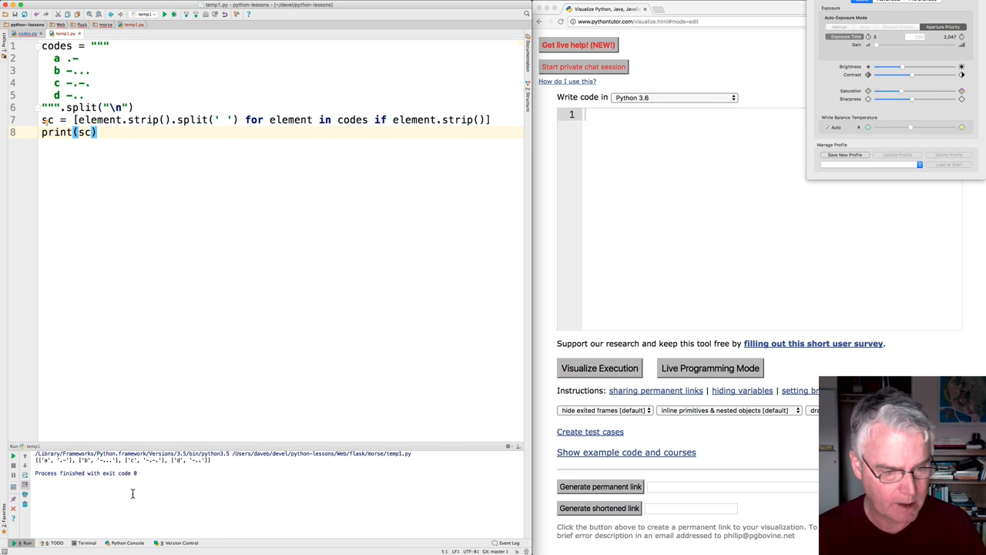
{"action": "left_click", "coordinate": [13, 456]}
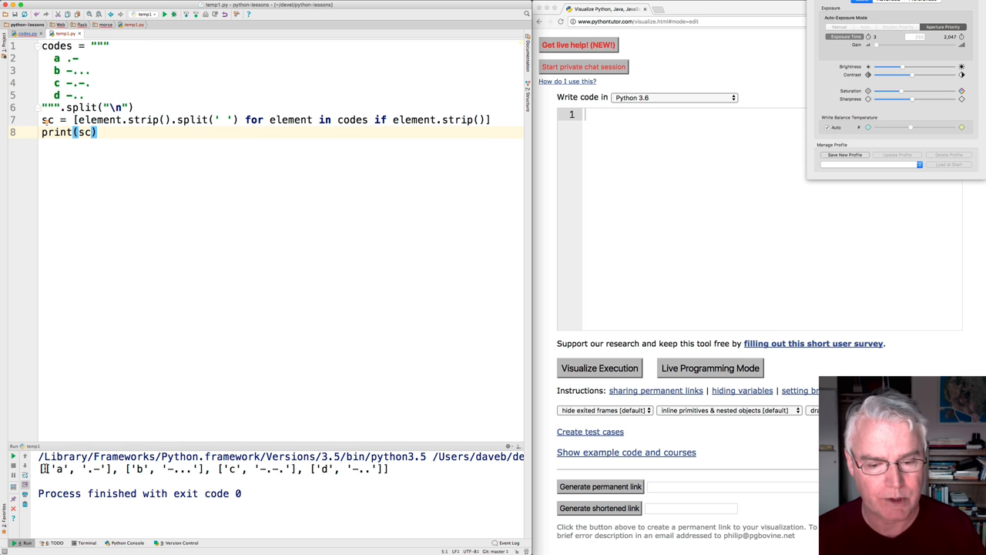
{"action": "mouse_move", "coordinate": [31, 471]}
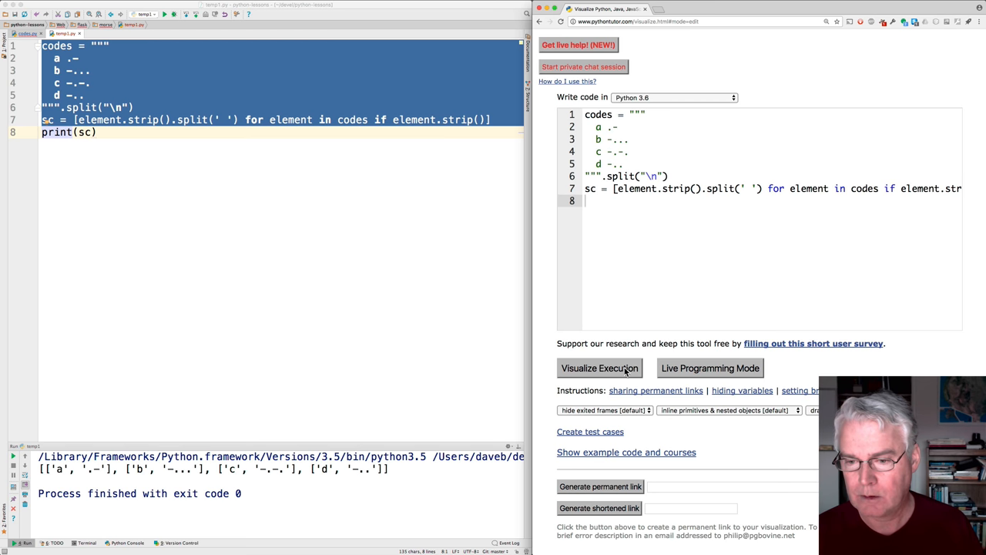
- Visualize the pasted script in Python Tutor to show codes and sc as nested lists
{"action": "left_click", "coordinate": [599, 367]}
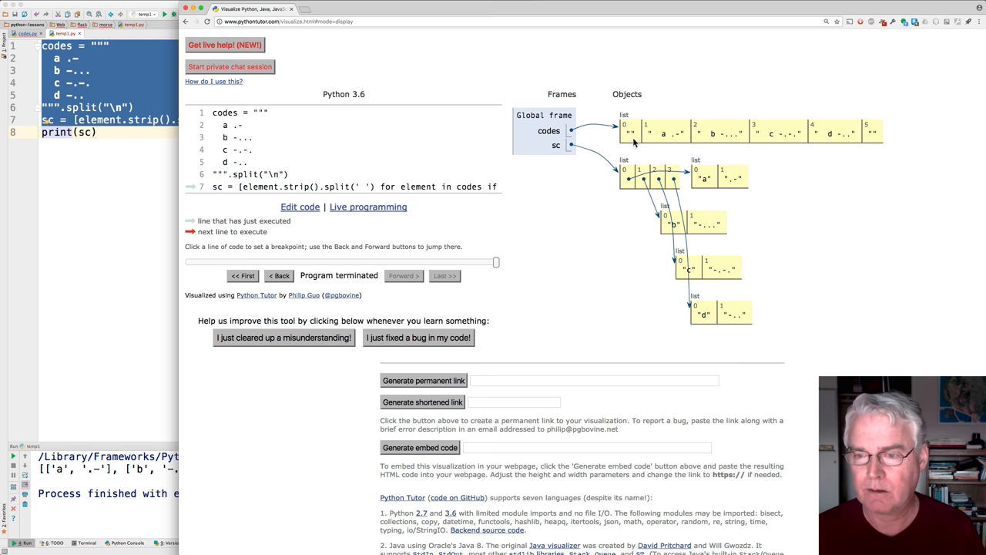
{"action": "mouse_move", "coordinate": [631, 136]}
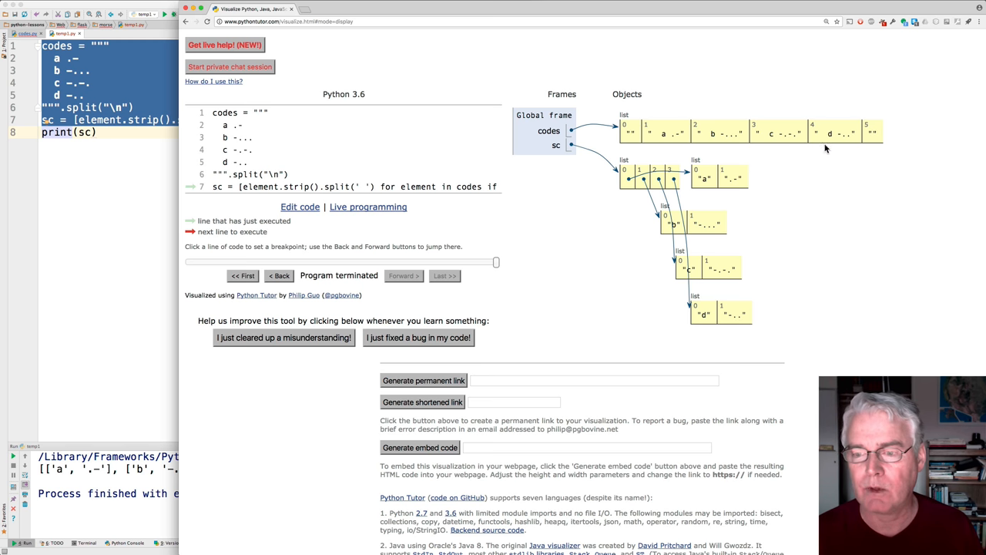
{"action": "mouse_move", "coordinate": [249, 192]}
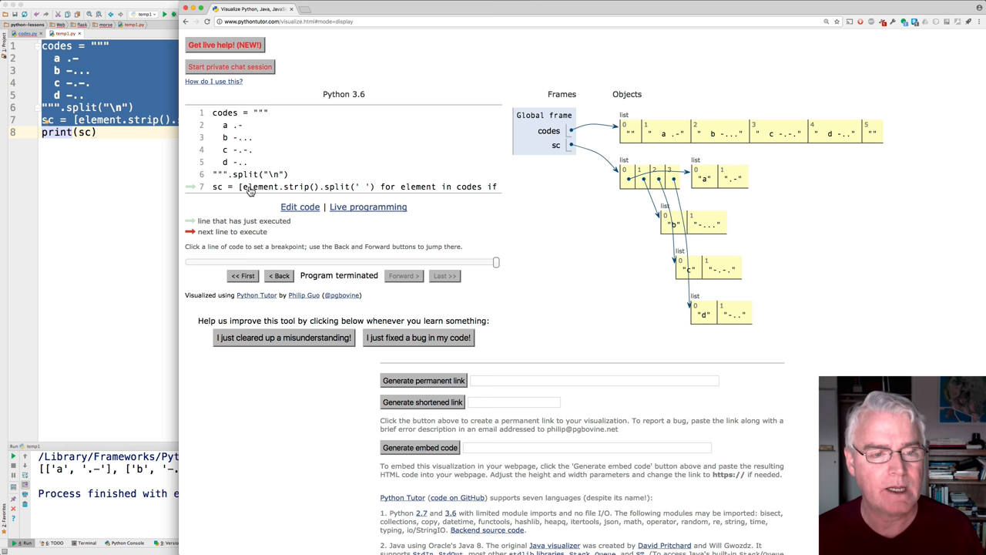
{"action": "mouse_move", "coordinate": [285, 191]}
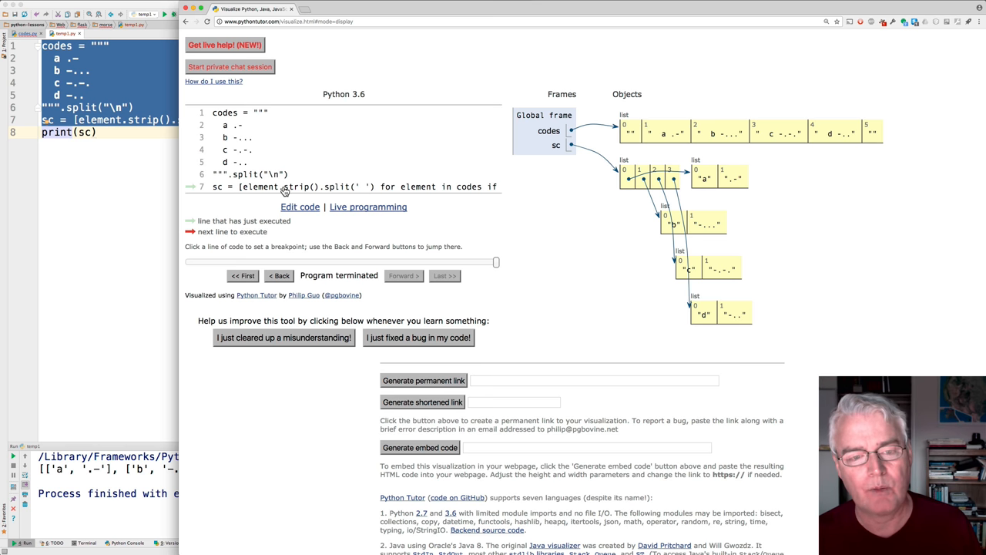
{"action": "mouse_move", "coordinate": [344, 191]}
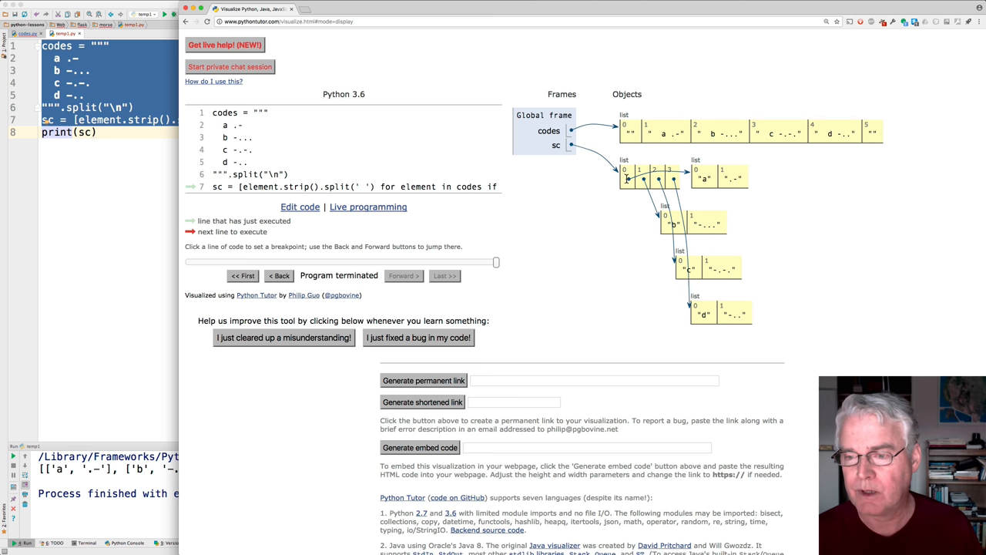
{"action": "mouse_move", "coordinate": [691, 157]}
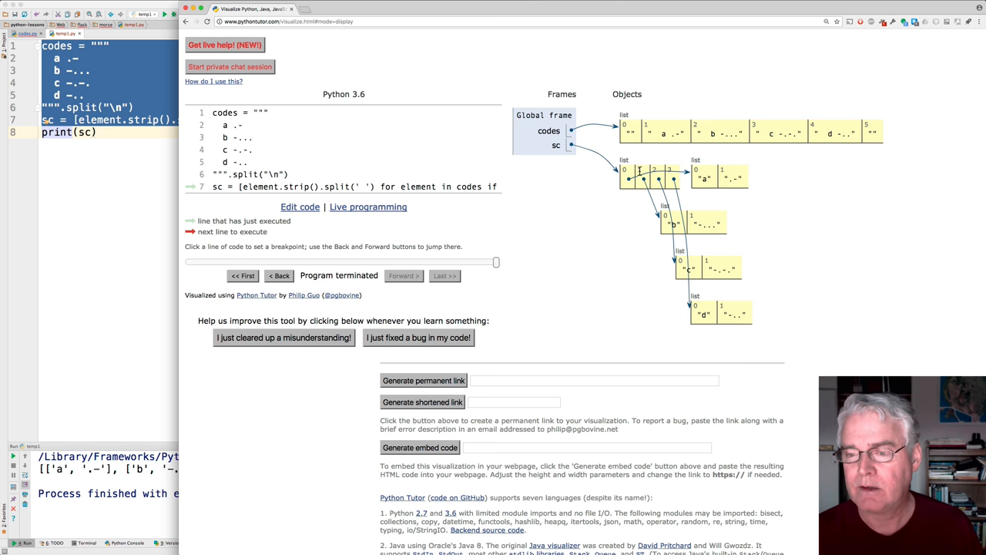
{"action": "mouse_move", "coordinate": [632, 172]}
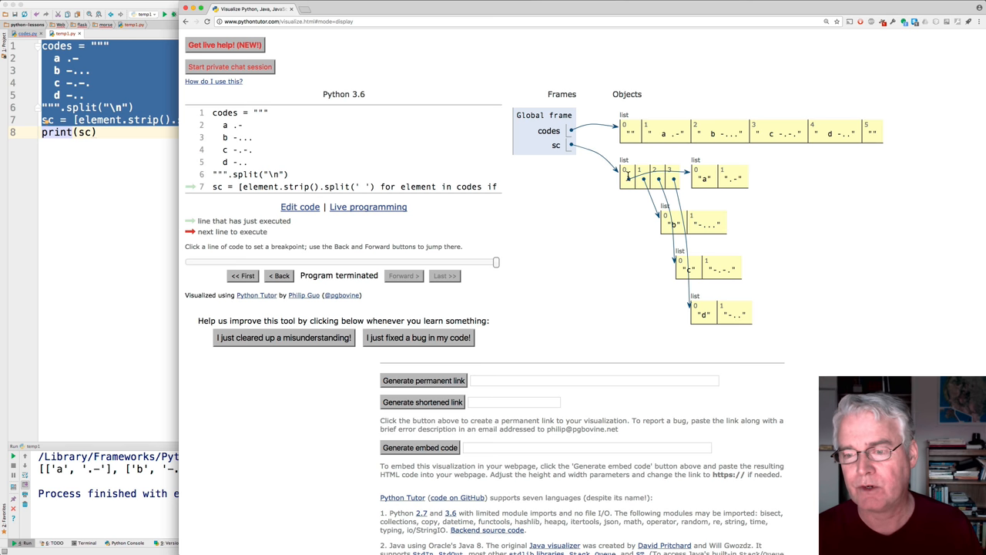
{"action": "mouse_move", "coordinate": [701, 188]}
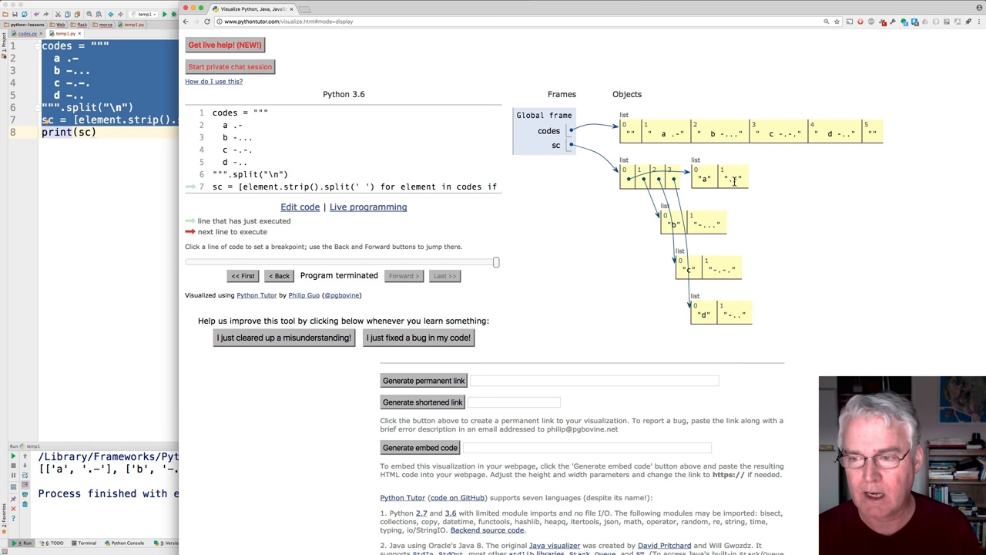
{"action": "mouse_move", "coordinate": [703, 192]}
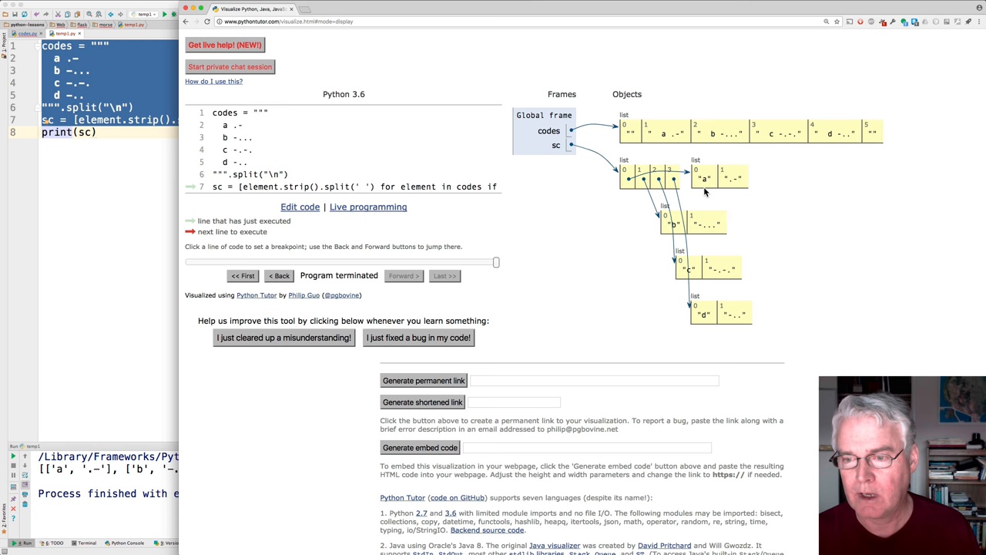
{"action": "mouse_move", "coordinate": [714, 319]}
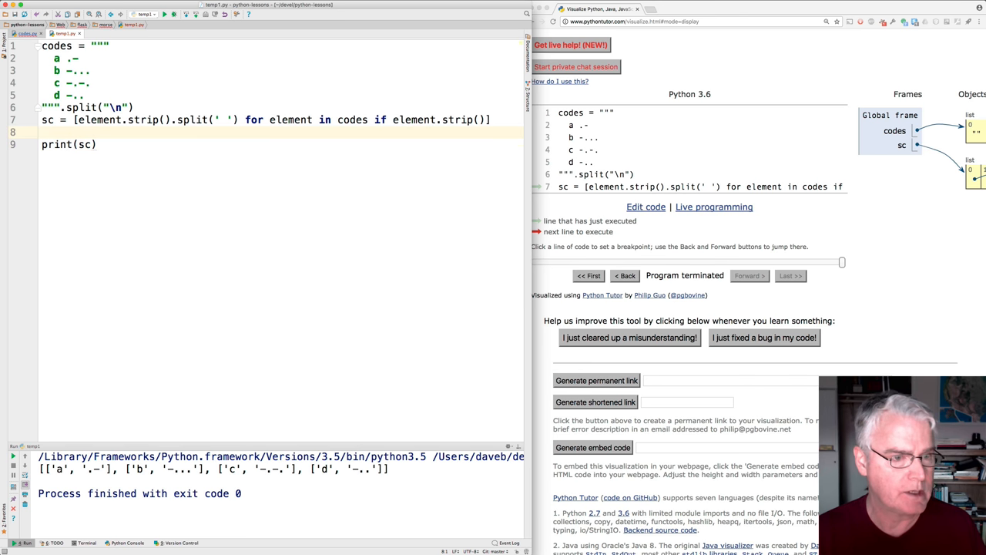
- Add scd = {el[0]: el[1] for el in sc} mapping each letter to its Morse code
{"action": "type", "text": "scd ="}
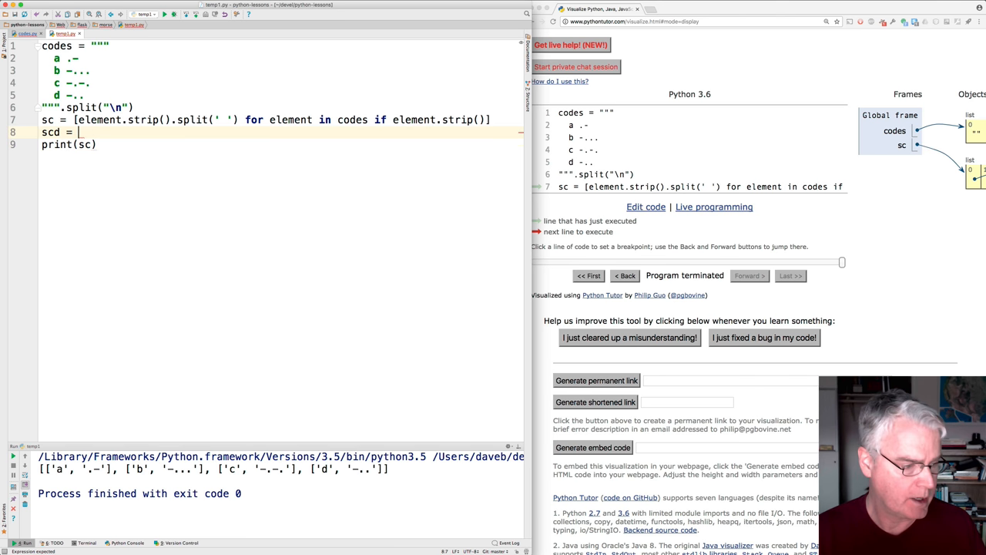
{"action": "type", "text": "{}"}
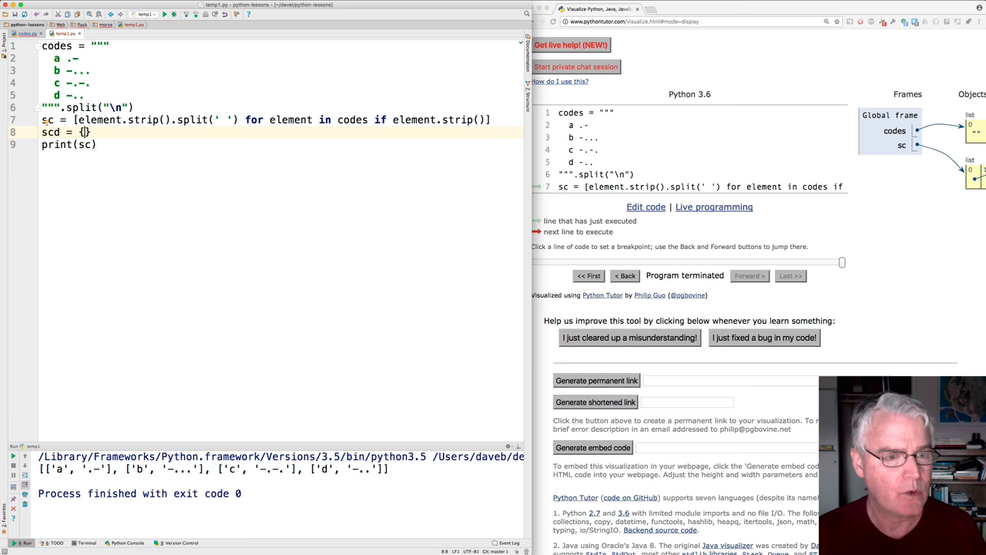
{"action": "type", "text": "el"}
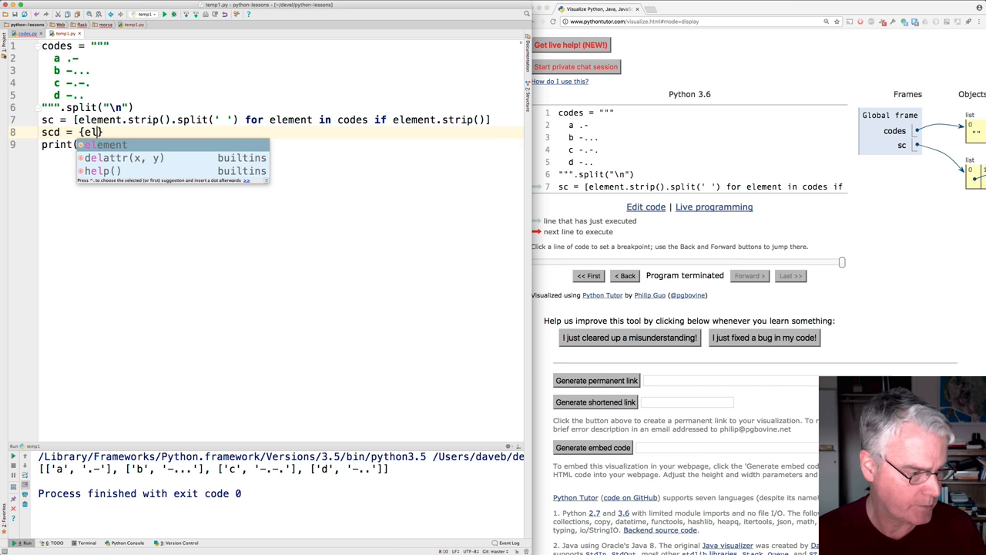
{"action": "type", "text": "[0]: el[1] for el in sc"}
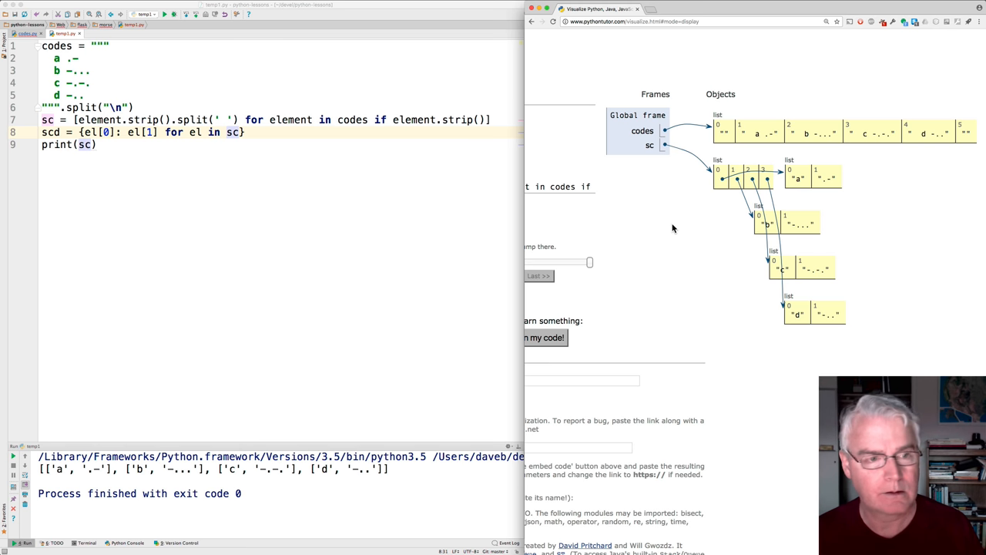
{"action": "mouse_move", "coordinate": [647, 194]}
{"action": "type", "text": "d"}
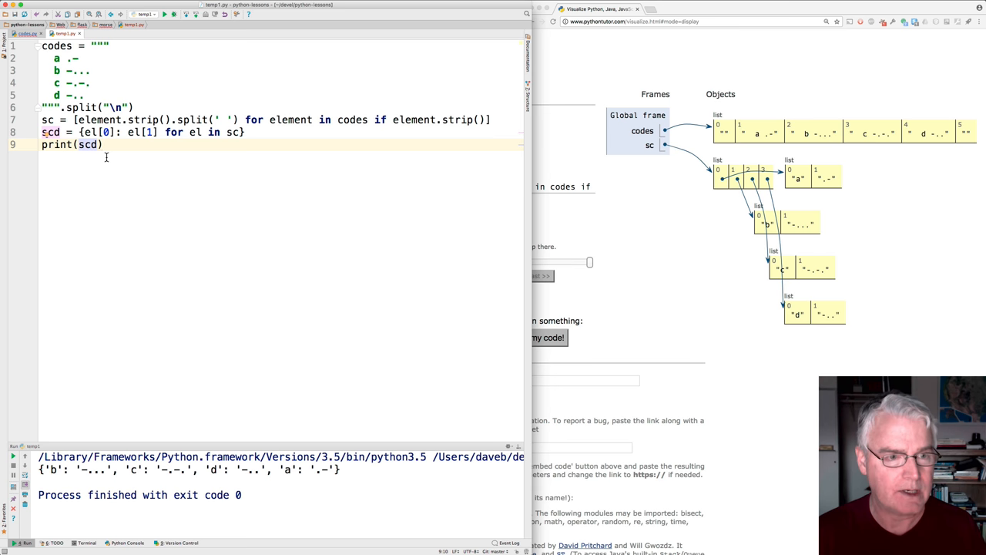
- Print scd['d'] and run to output the Morse code -.. for d
{"action": "type", "text": "['d'"}
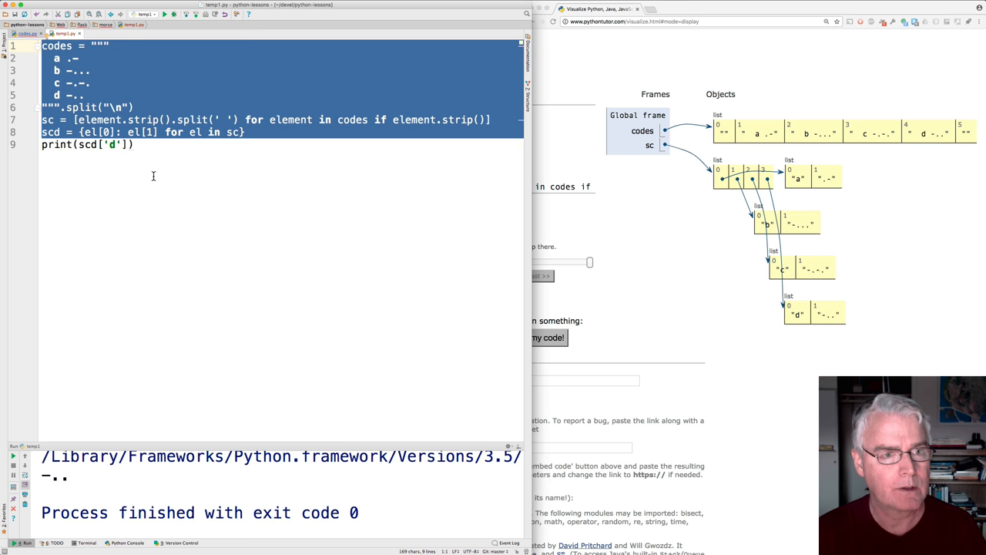
{"action": "mouse_move", "coordinate": [638, 253]}
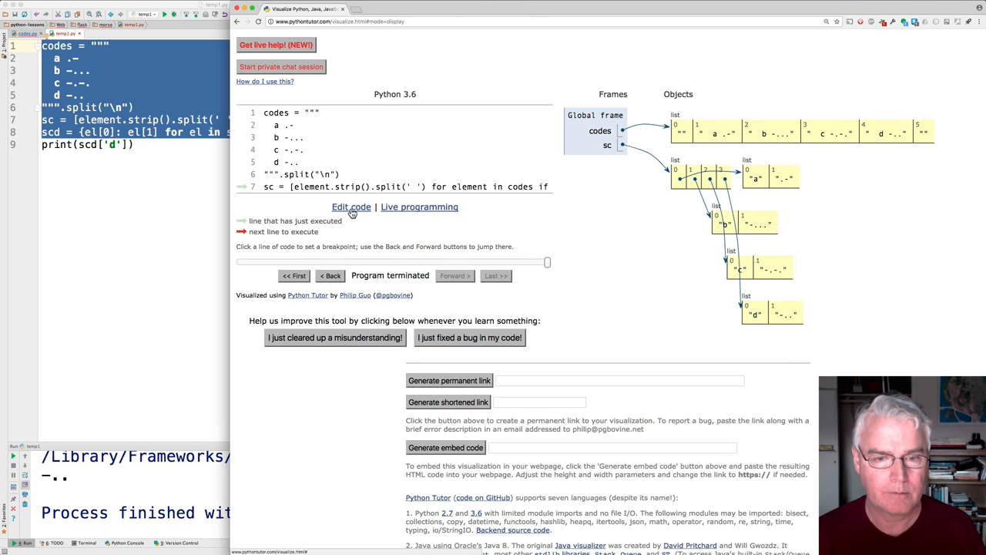
- Add the line scd = {el[0]: el[1] for el in sc} and re-visualize execution
{"action": "left_click", "coordinate": [352, 207]}
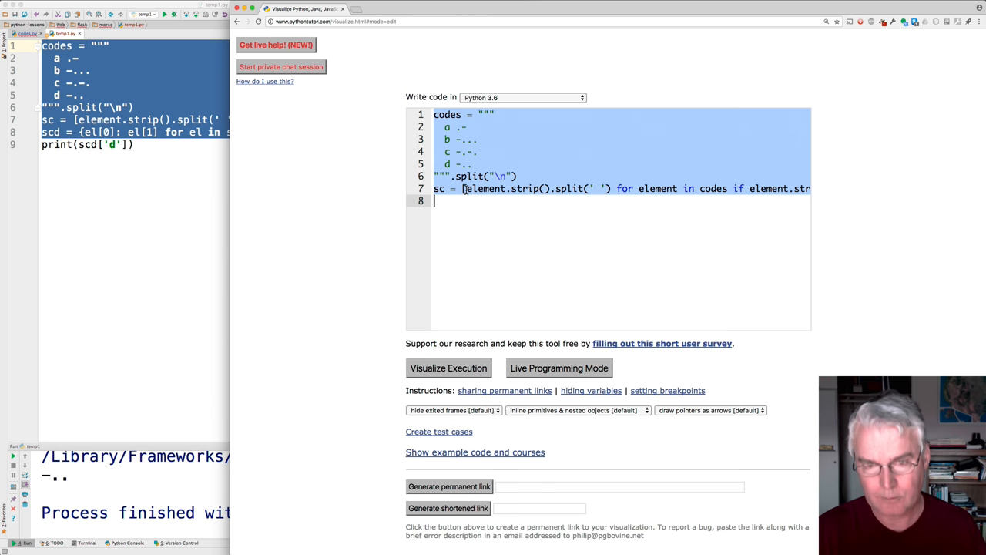
{"action": "type", "text": "scd = {el[0]: el[1] for el in sc}"}
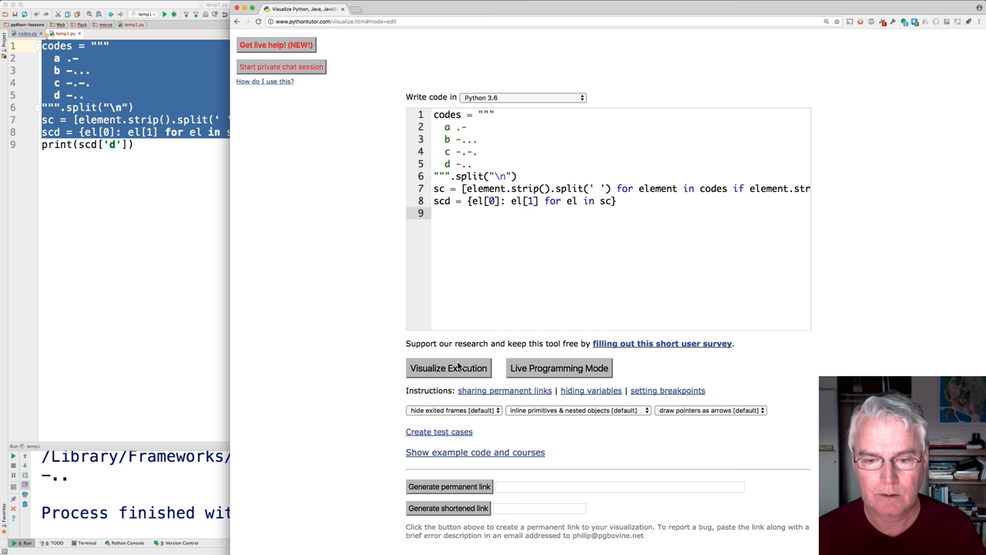
{"action": "left_click", "coordinate": [449, 367]}
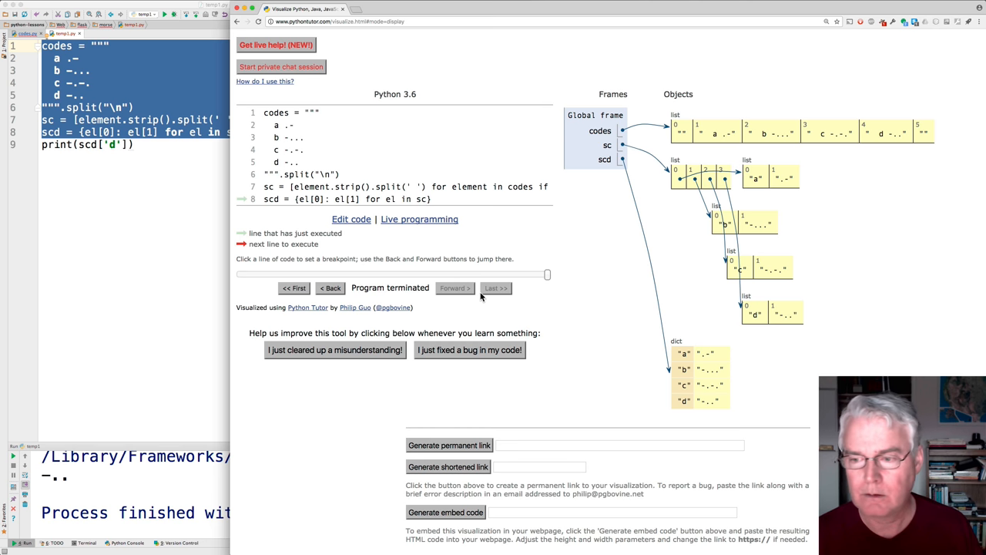
{"action": "mouse_move", "coordinate": [700, 124]}
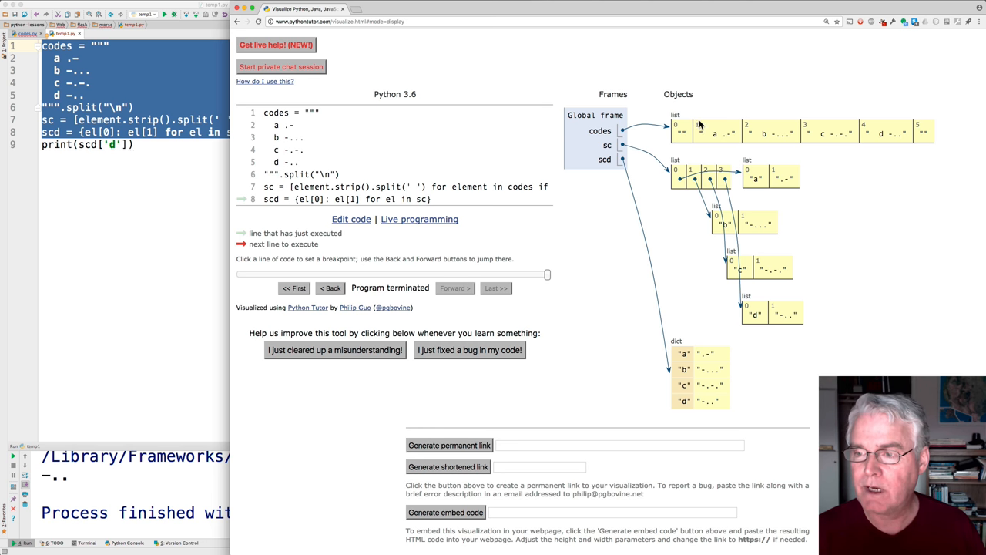
{"action": "mouse_move", "coordinate": [681, 427]}
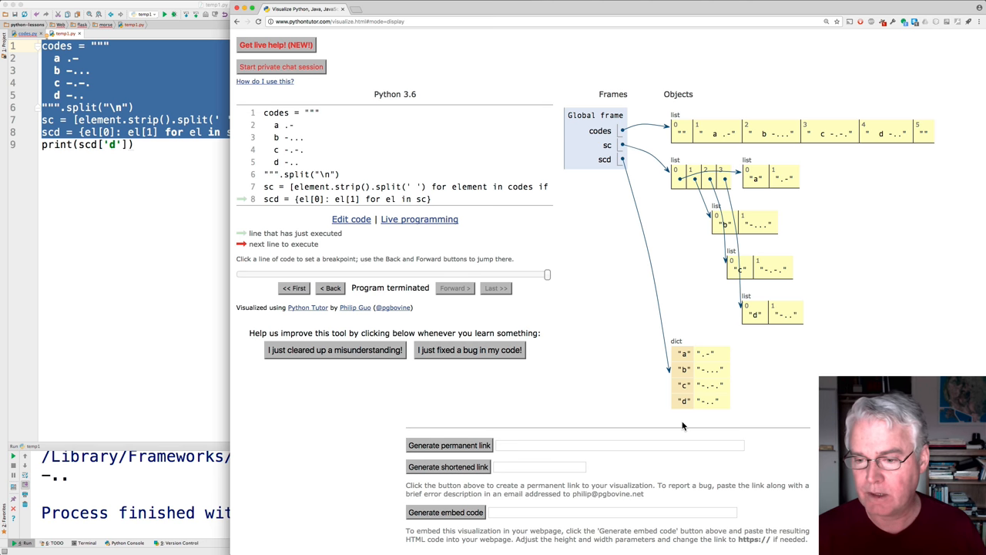
{"action": "mouse_move", "coordinate": [654, 357]}
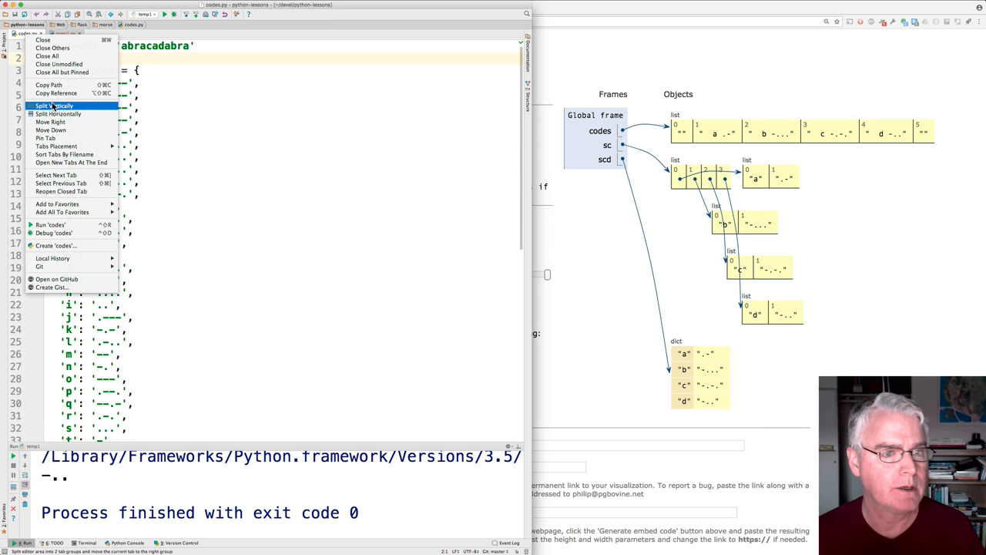
{"action": "left_click", "coordinate": [54, 105]}
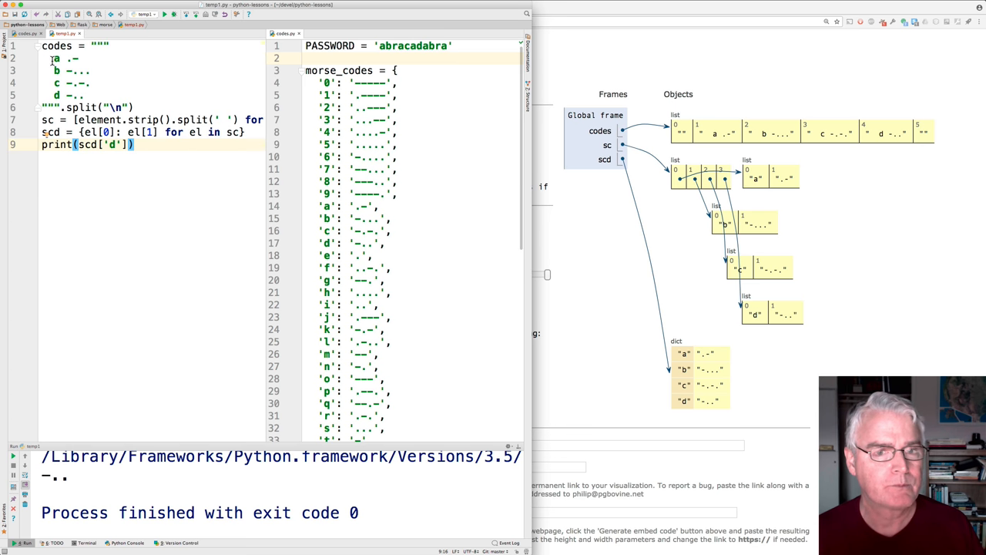
{"action": "scroll", "scroll_direction": "down", "scroll_amount": 3}
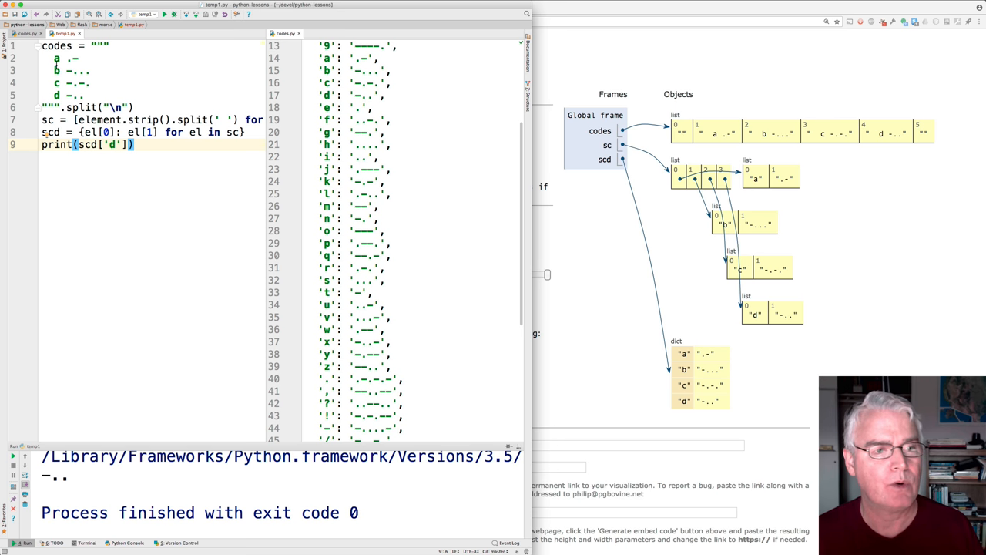
{"action": "mouse_move", "coordinate": [80, 89]}
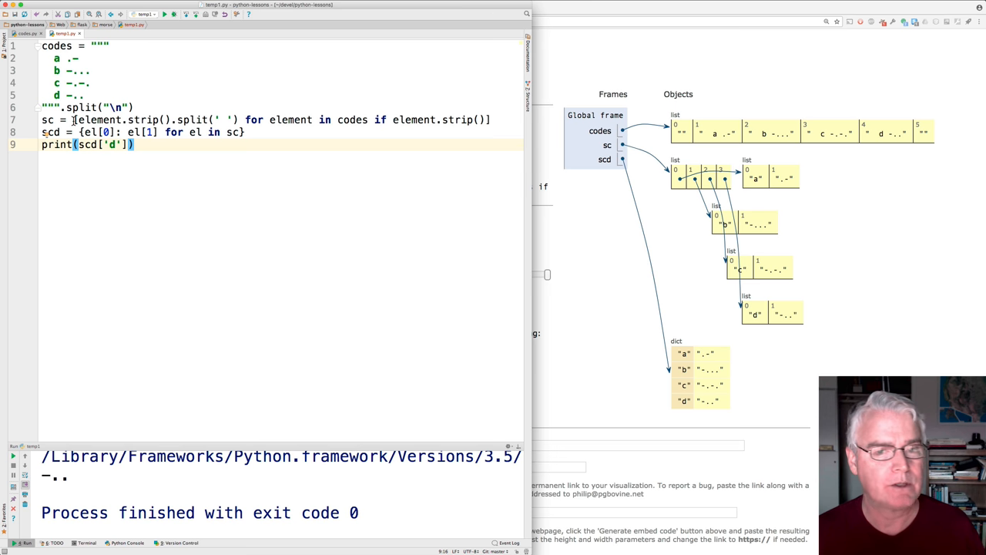
{"action": "mouse_move", "coordinate": [496, 120]}
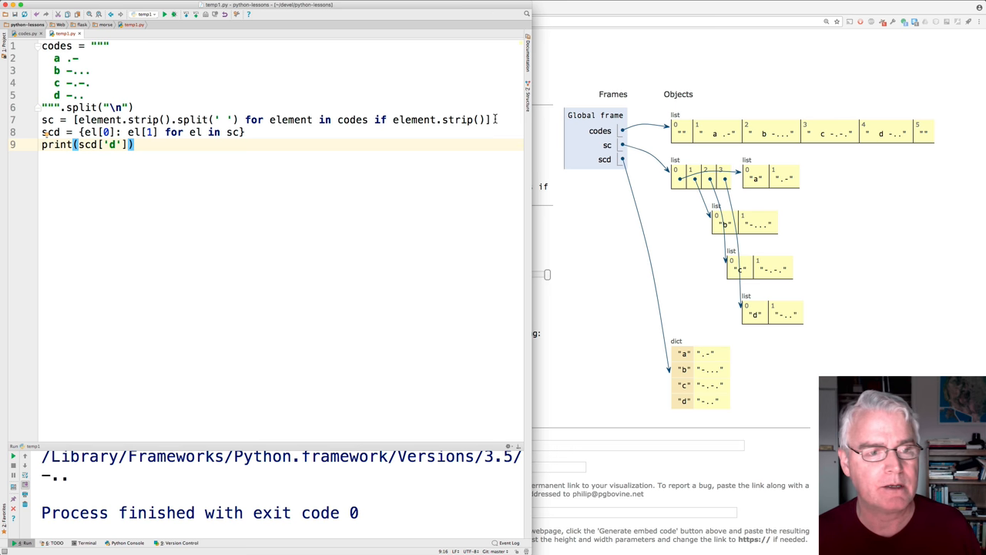